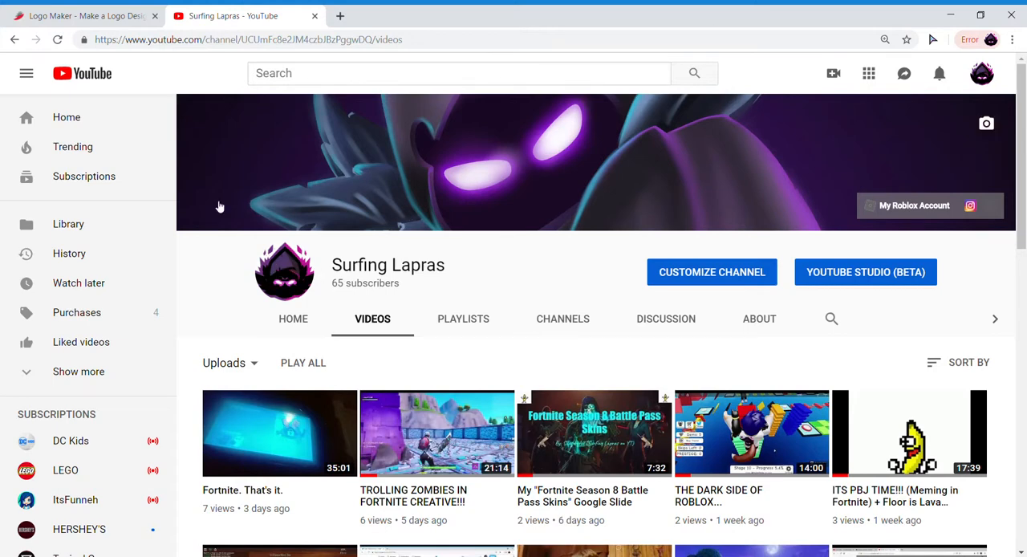
mouse_move(199, 122)
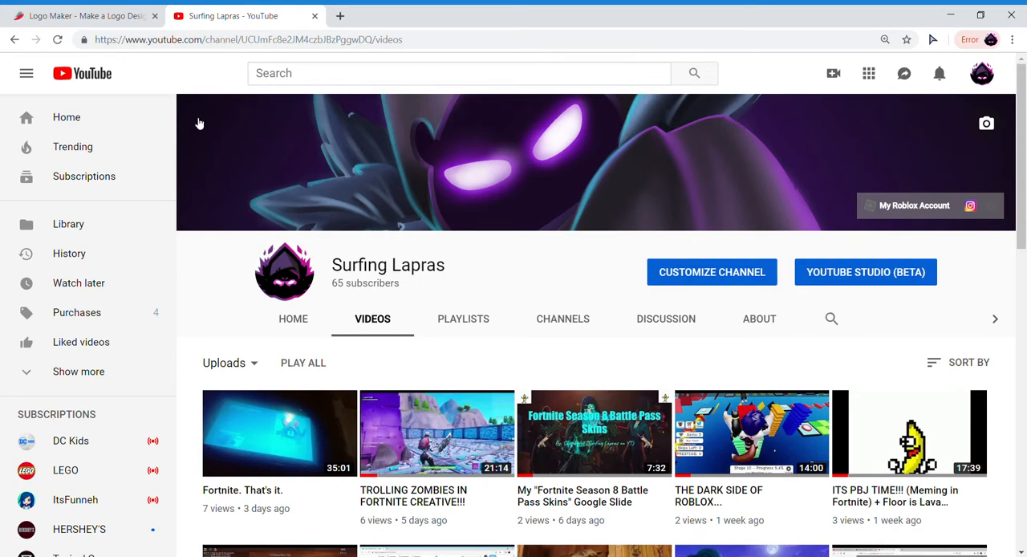
- Scroll the channel's uploads down to the 'CHANGING MY YOUTUBE CHANNEL NAME!!!! (Part 1)' video
scroll("down", 3)
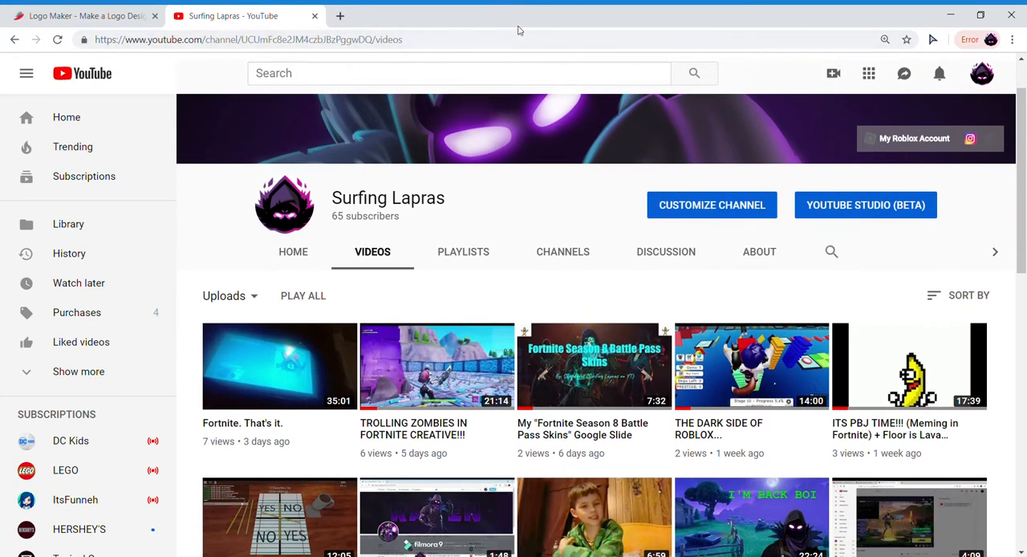
mouse_move(441, 373)
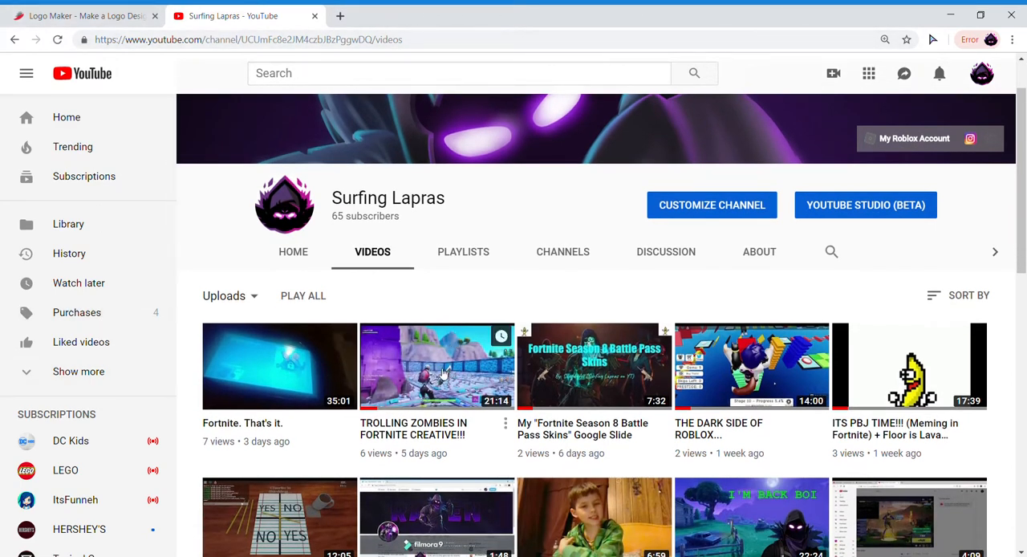
mouse_move(608, 355)
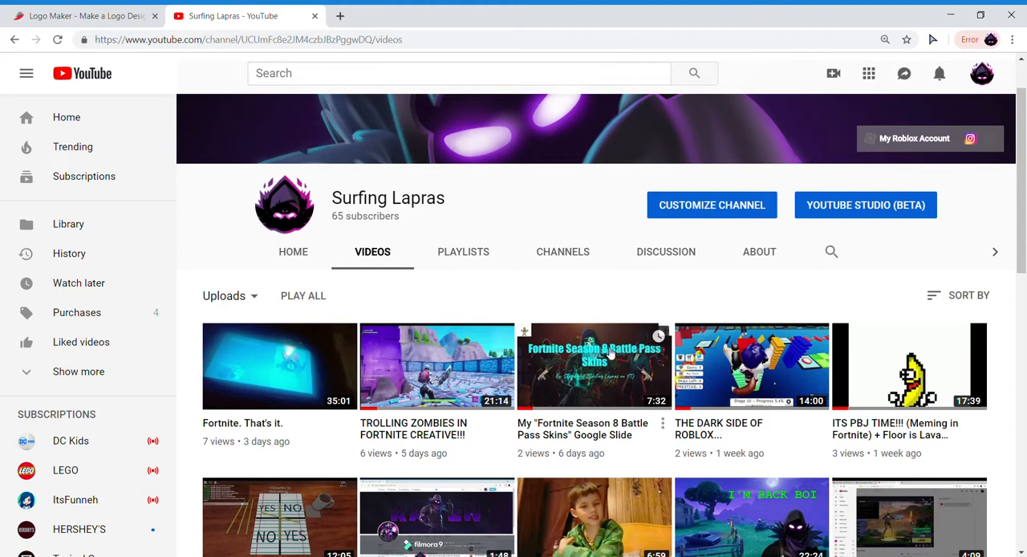
mouse_move(574, 289)
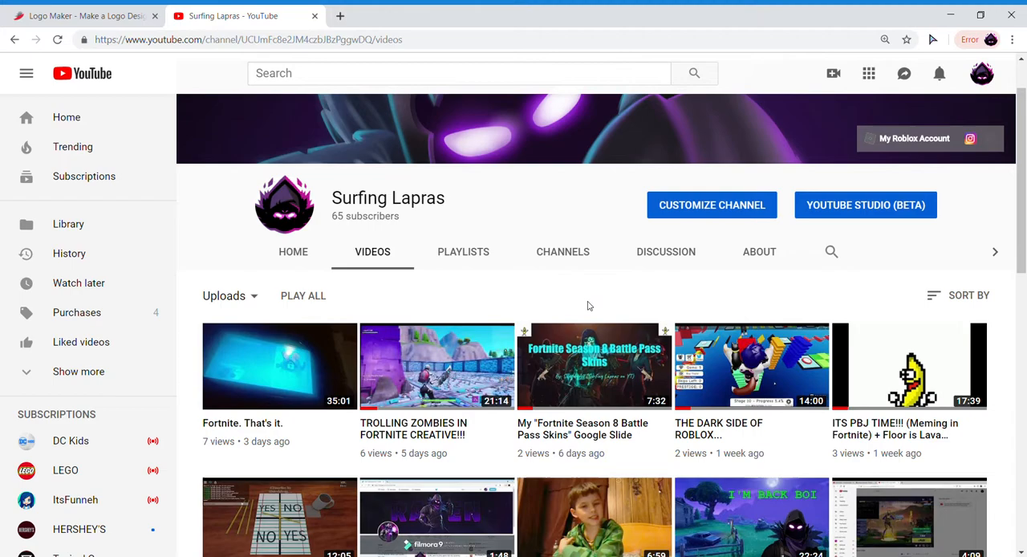
scroll("down", 3)
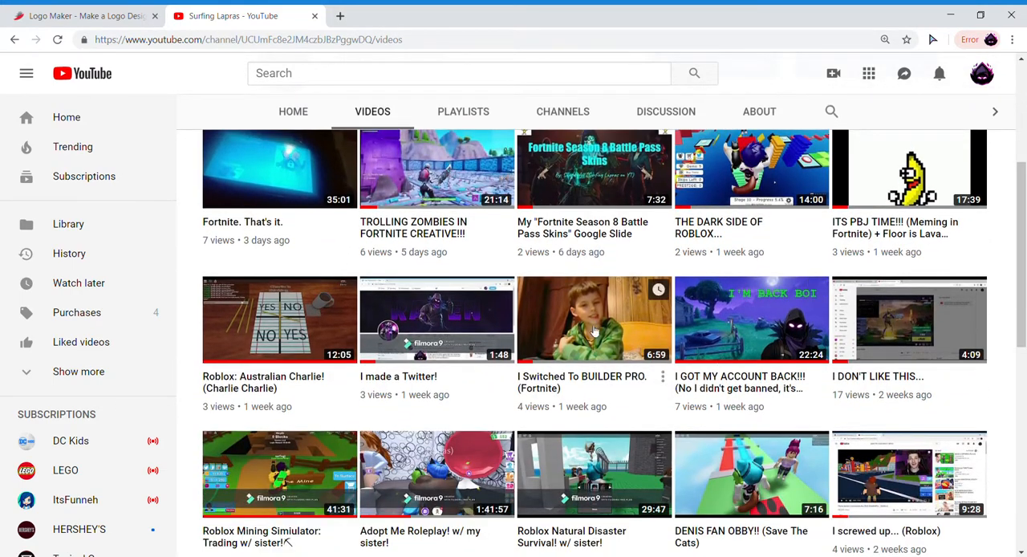
scroll("down", 3)
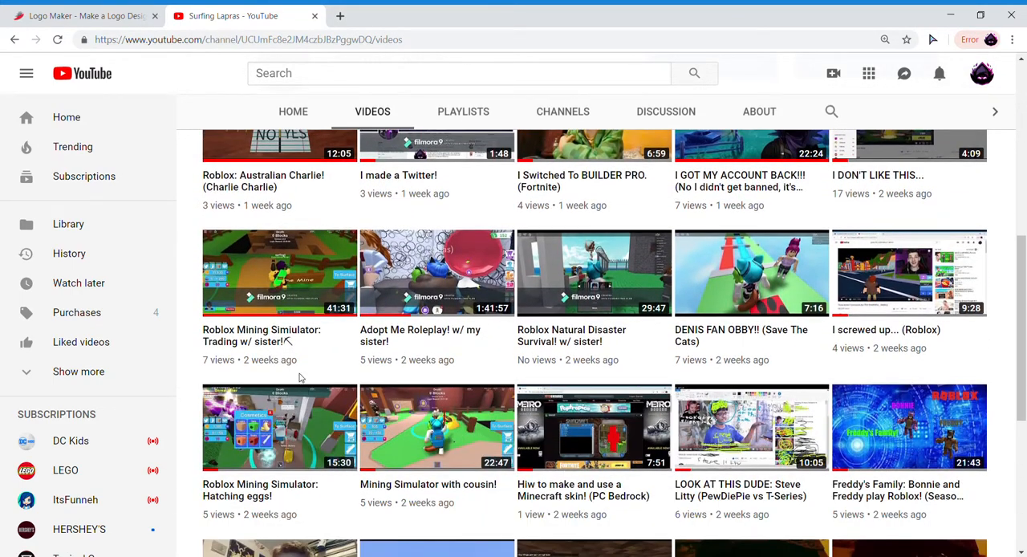
scroll("down", 3)
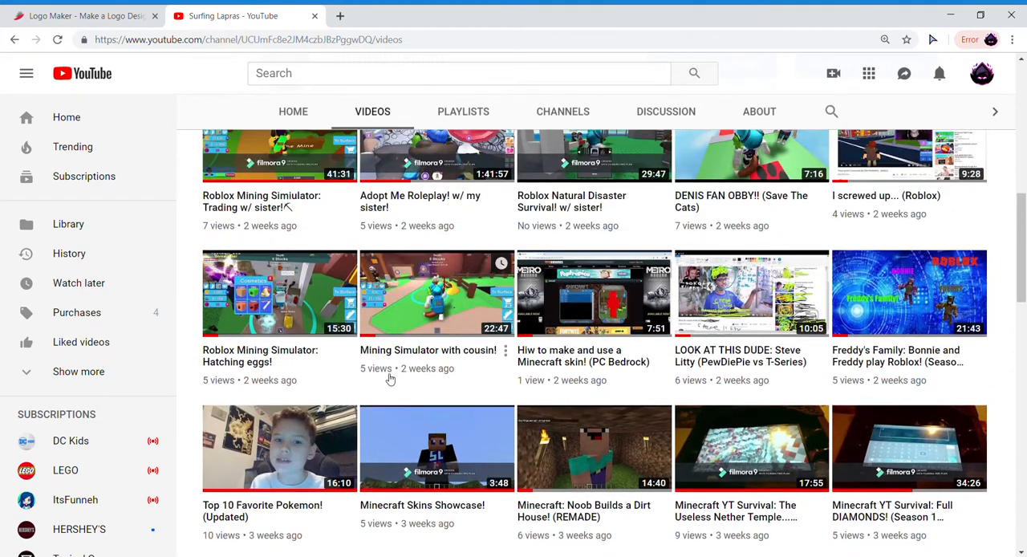
scroll("up", 3)
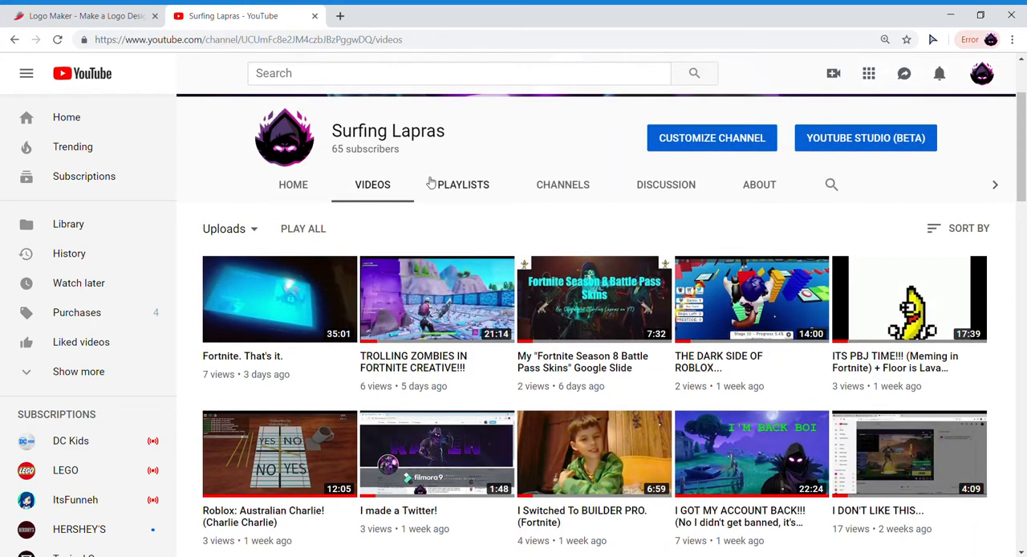
scroll("down", 3)
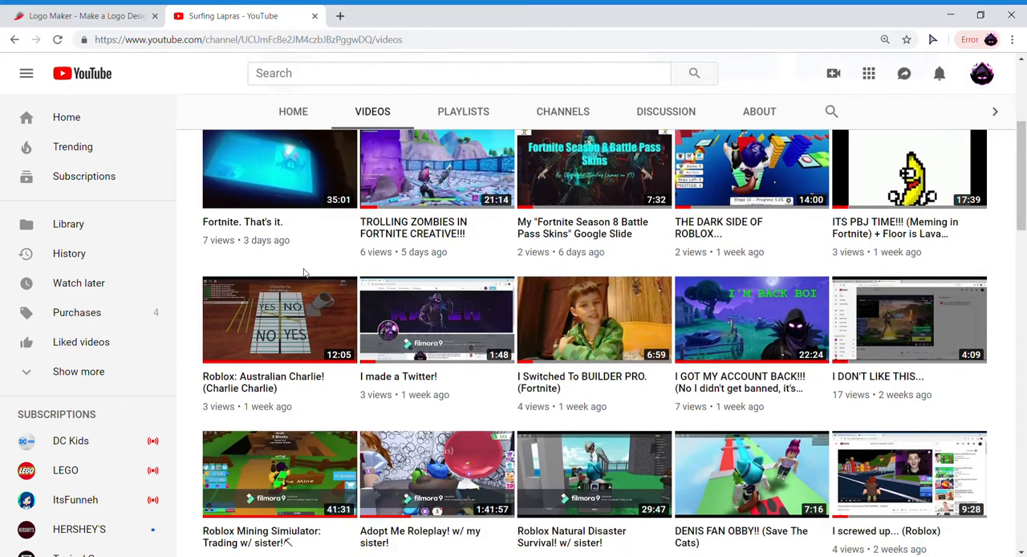
scroll("down", 3)
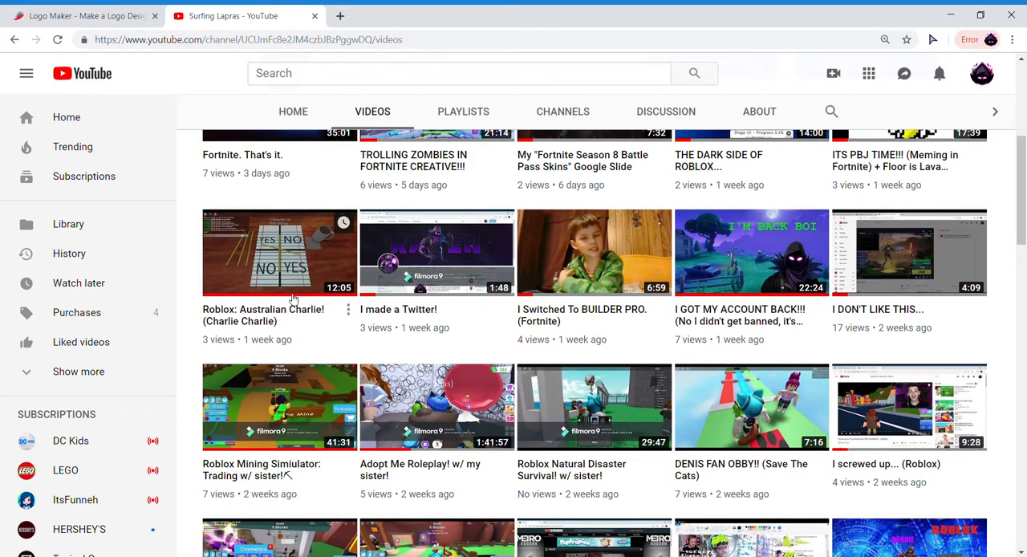
scroll("down", 3)
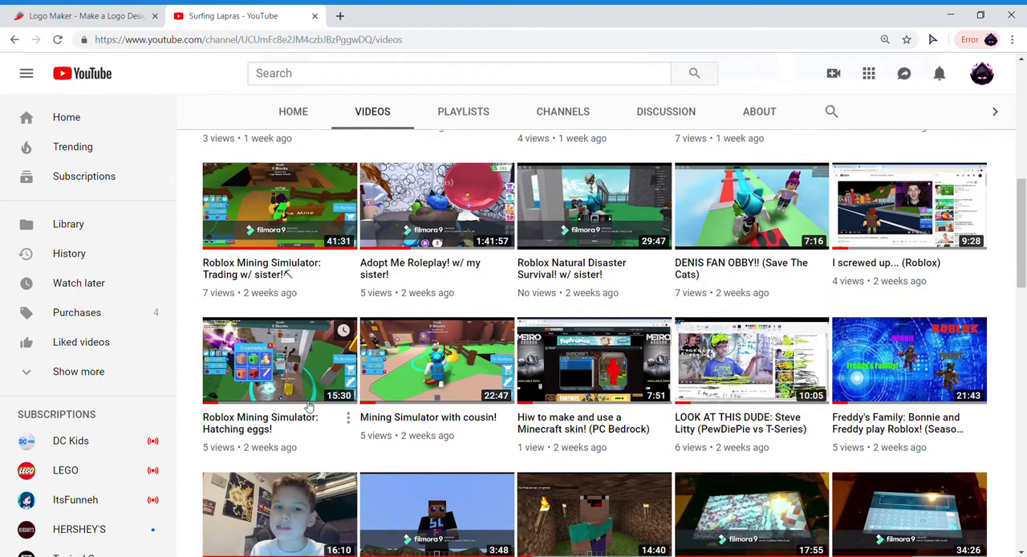
scroll("down", 3)
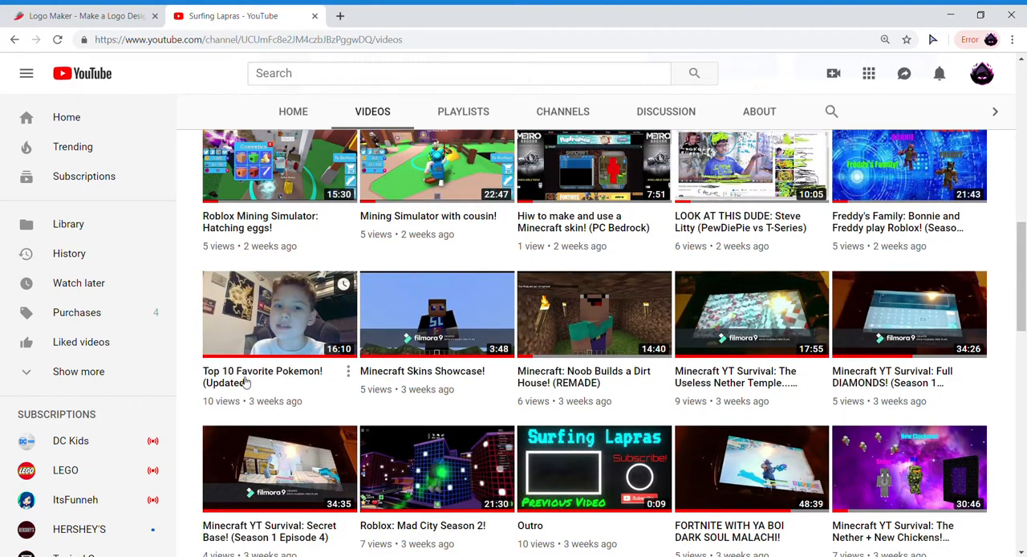
mouse_move(284, 383)
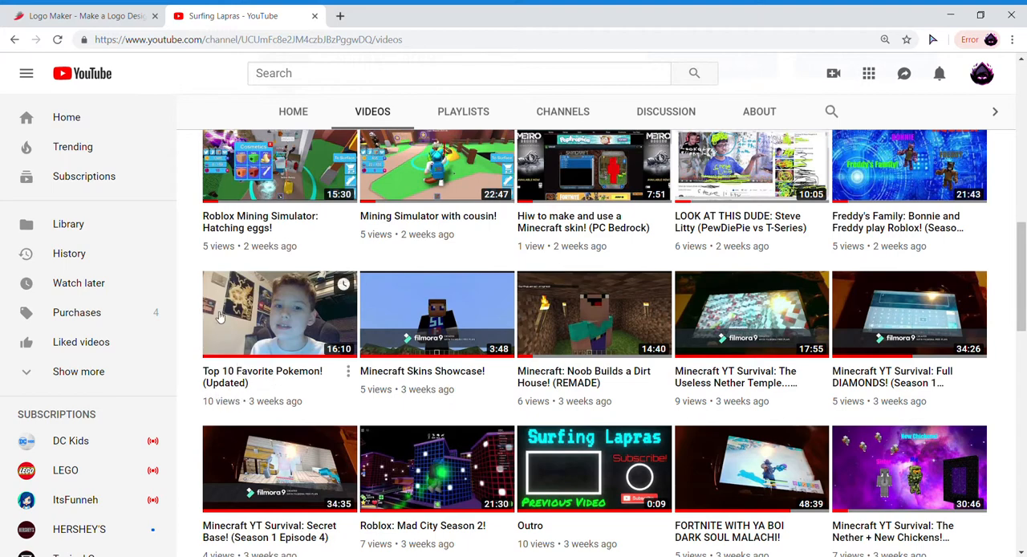
scroll("down", 3)
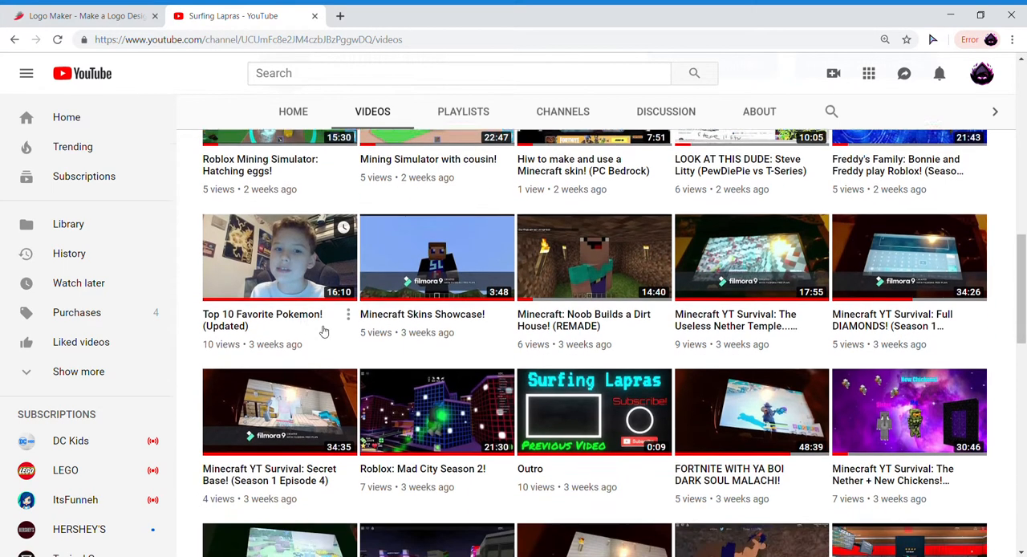
scroll("down", 3)
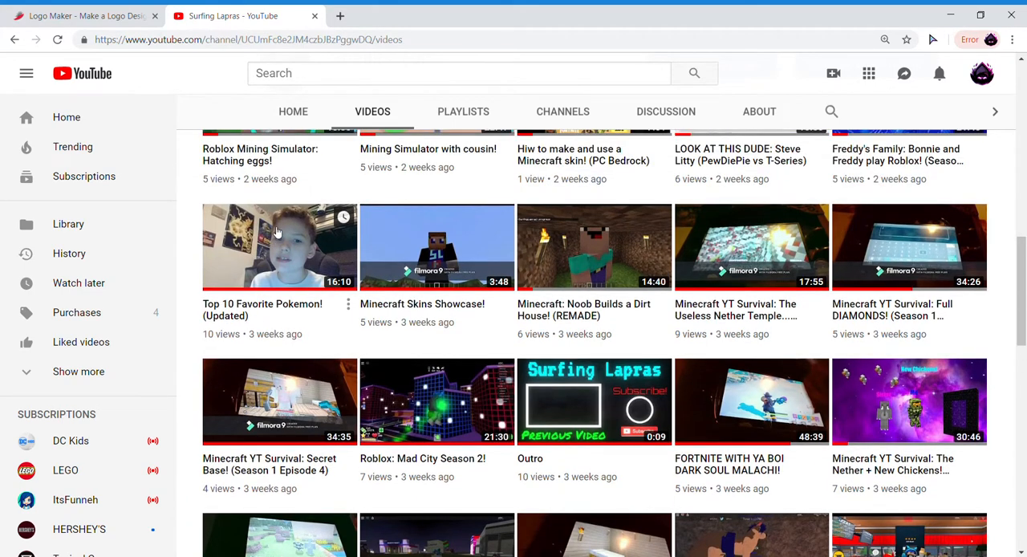
mouse_move(279, 193)
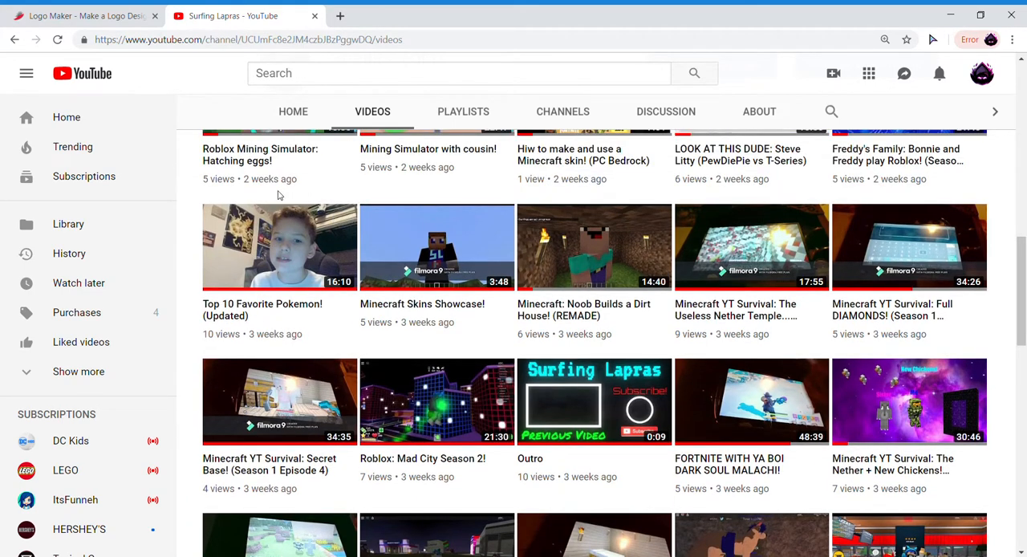
scroll("down", 3)
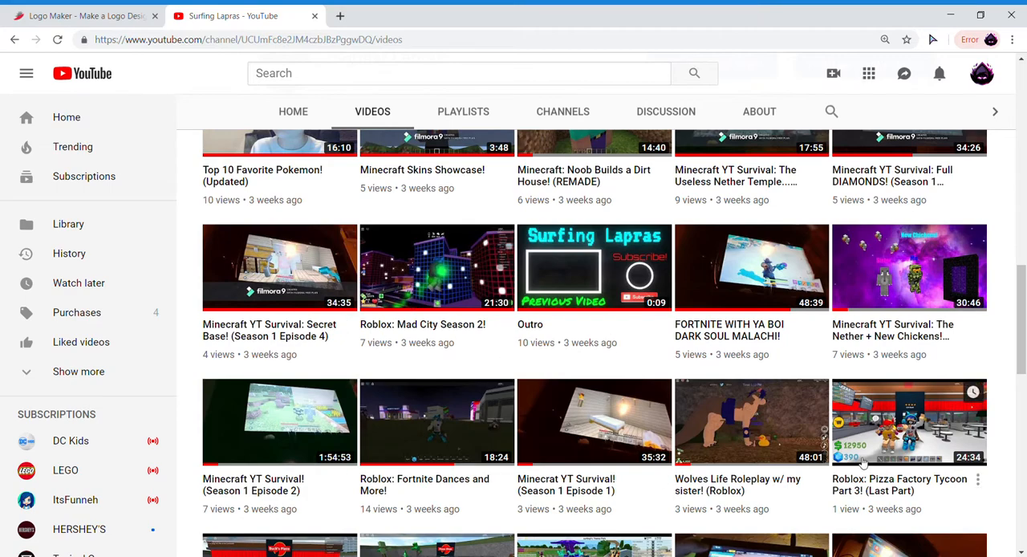
scroll("down", 3)
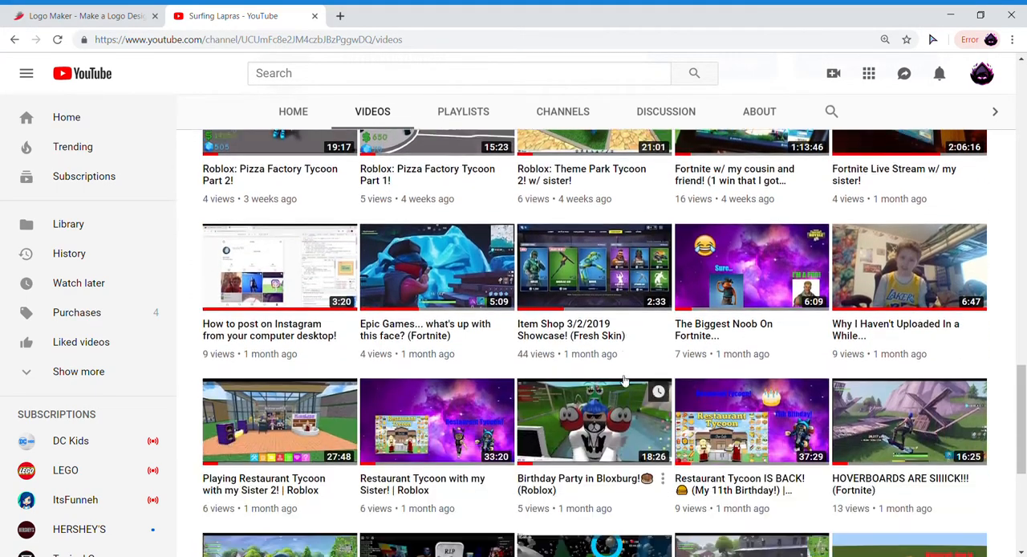
scroll("down", 3)
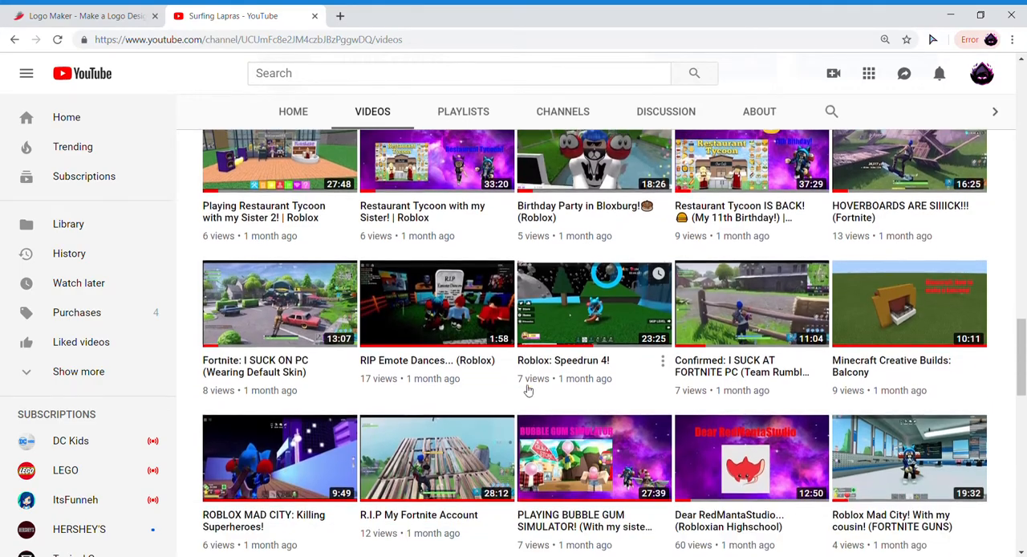
scroll("down", 3)
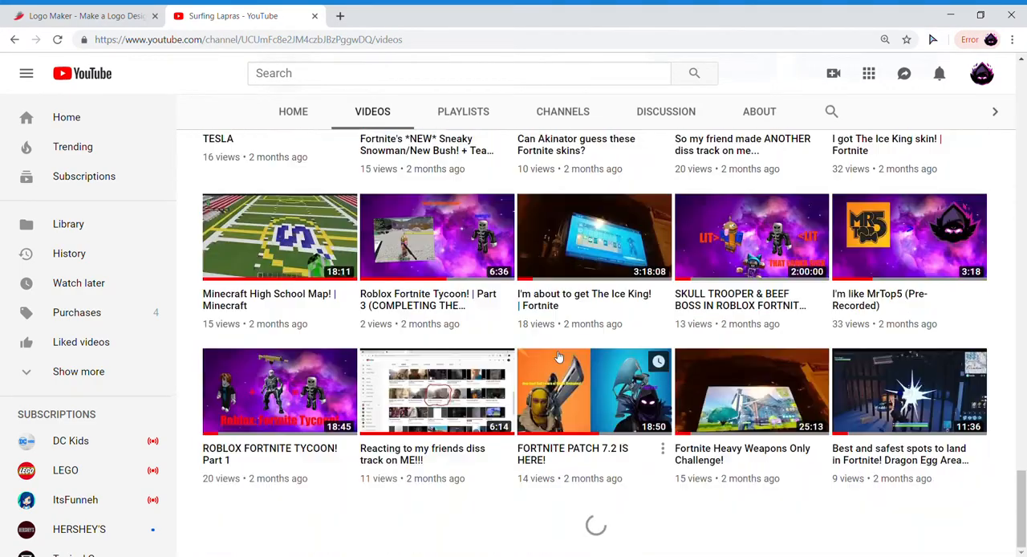
scroll("down", 3)
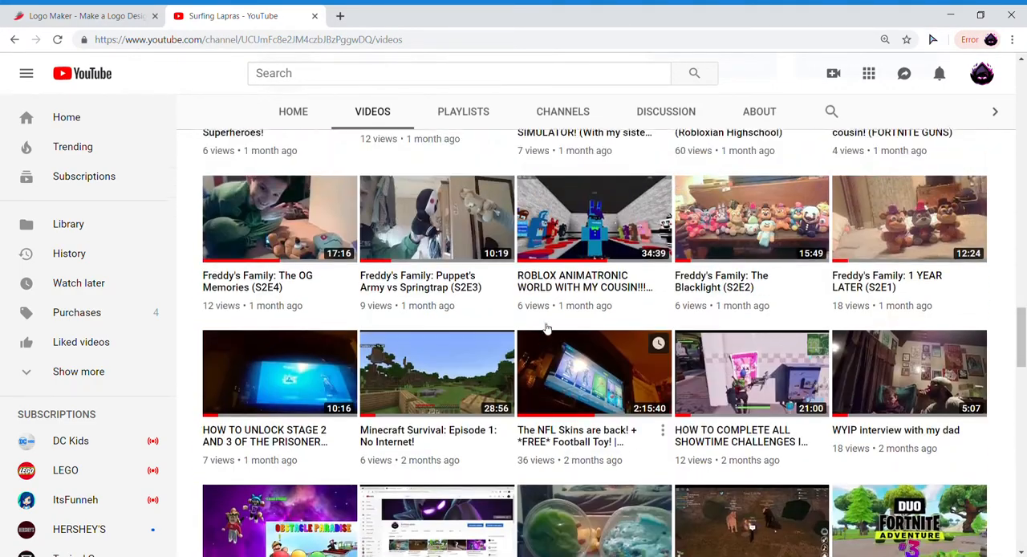
scroll("down", 3)
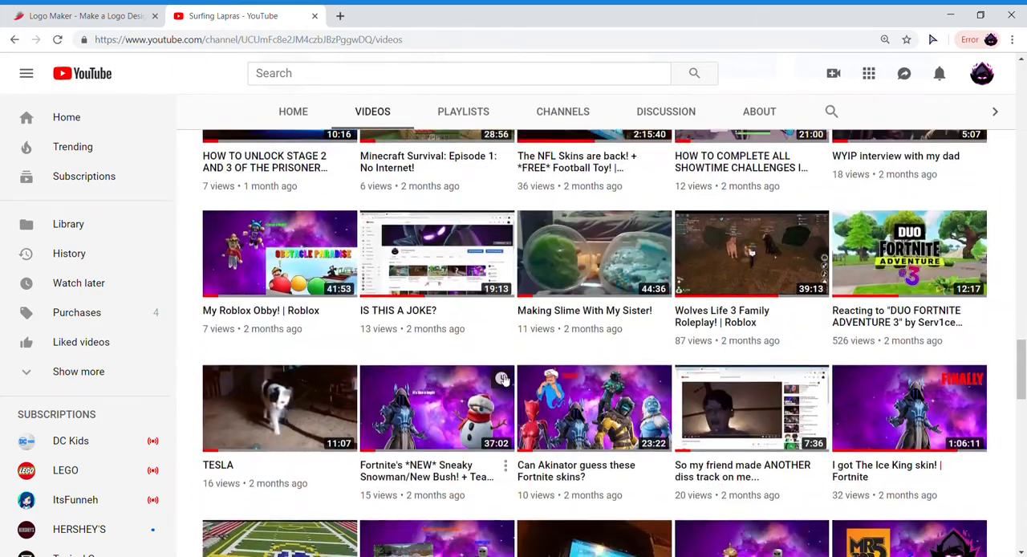
scroll("down", 3)
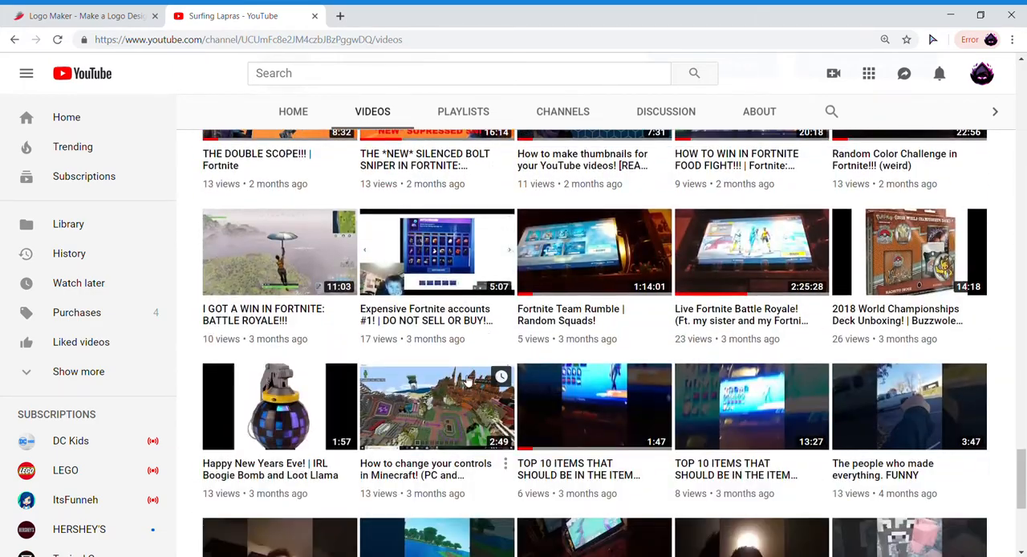
scroll("down", 3)
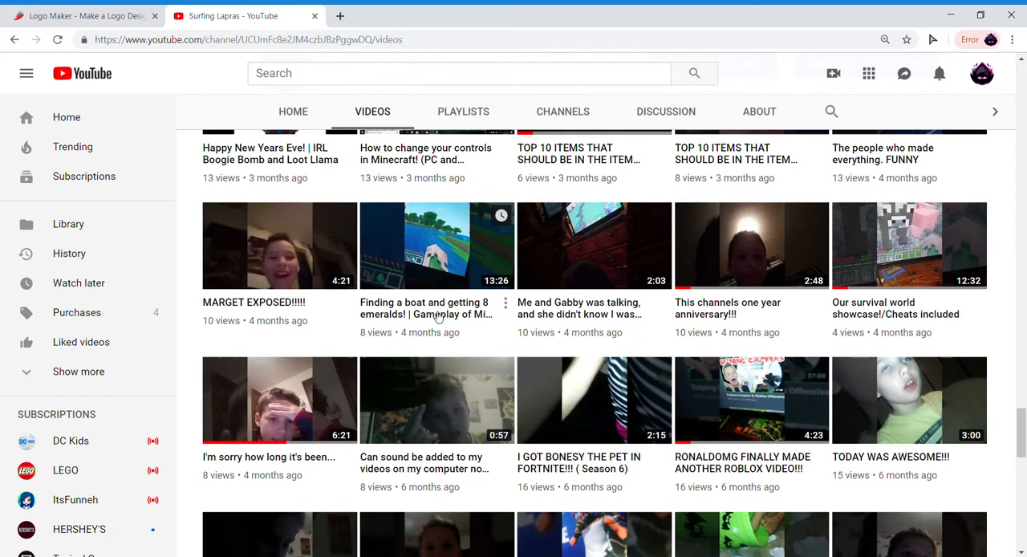
scroll("up", 3)
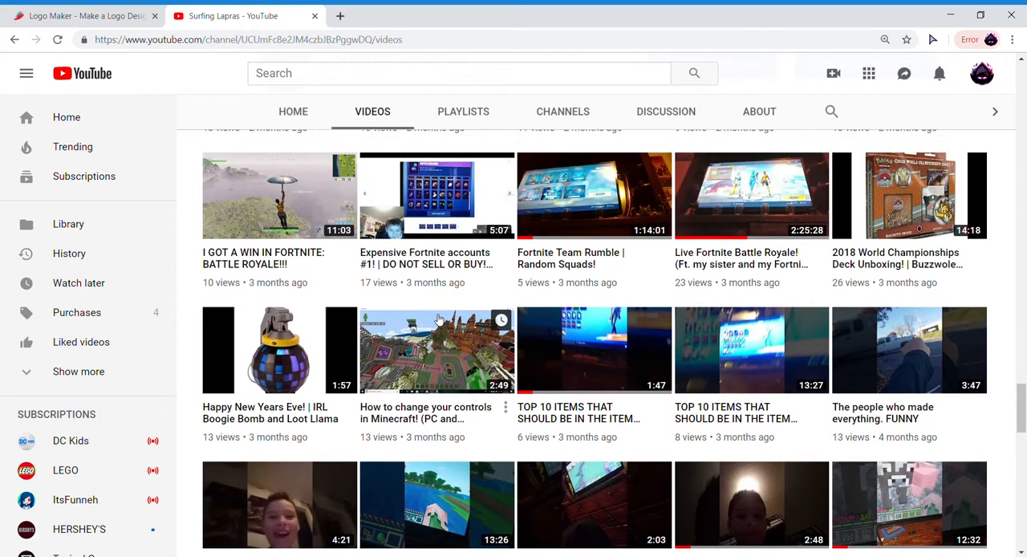
scroll("up", 3)
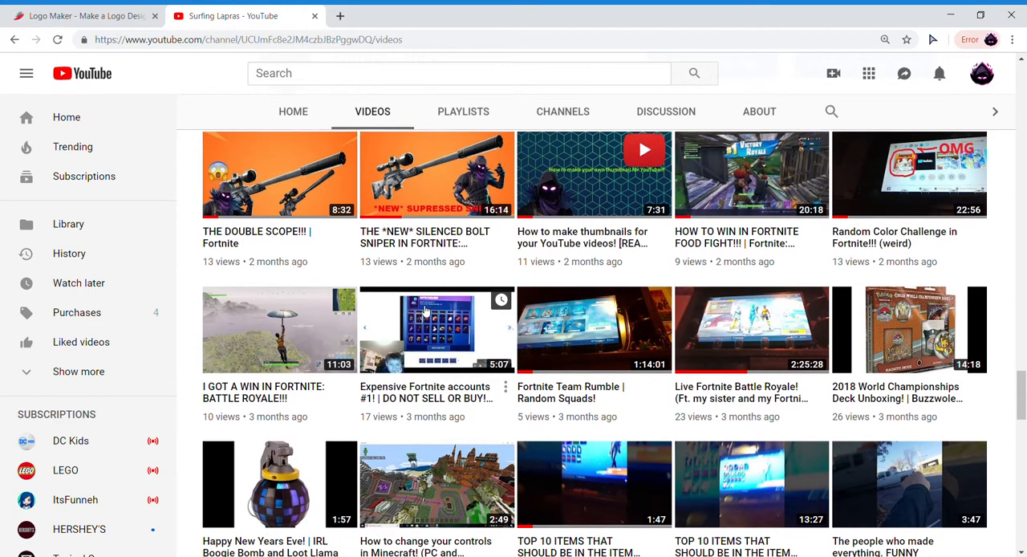
scroll("down", 3)
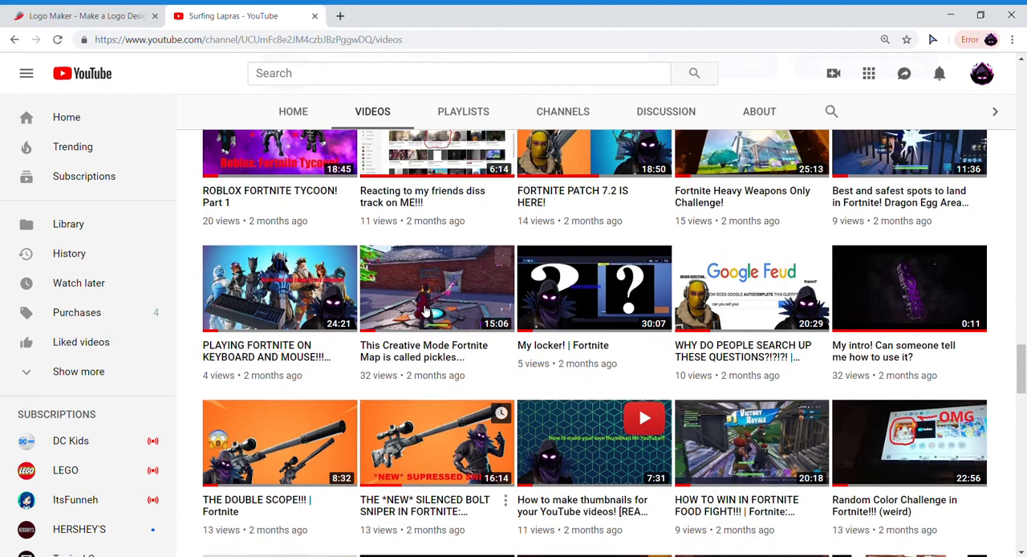
scroll("down", 3)
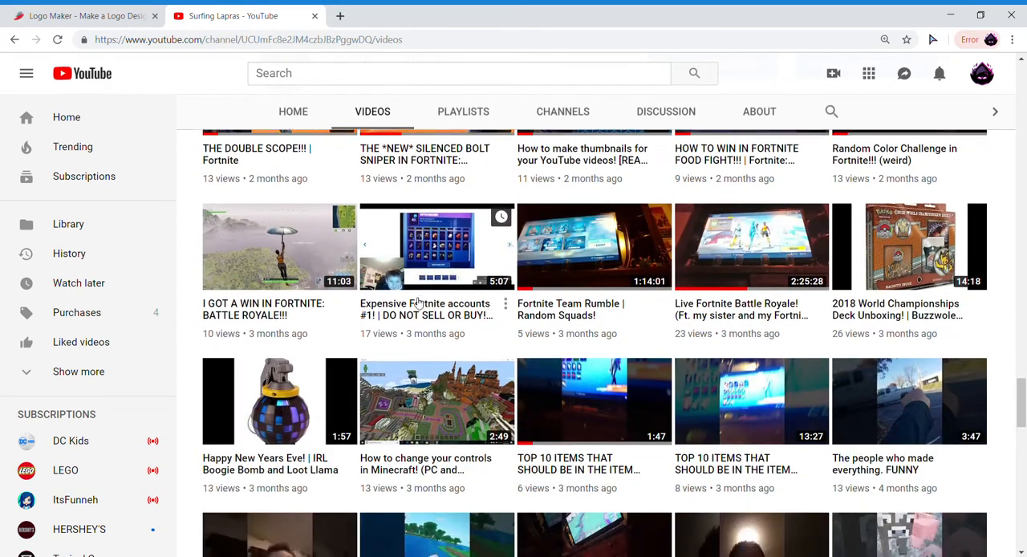
scroll("down", 3)
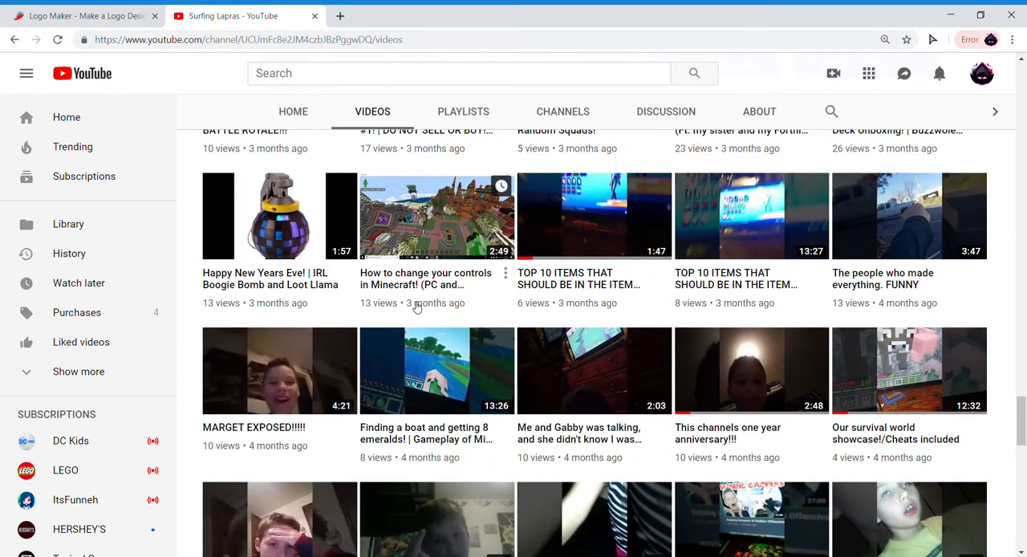
scroll("down", 3)
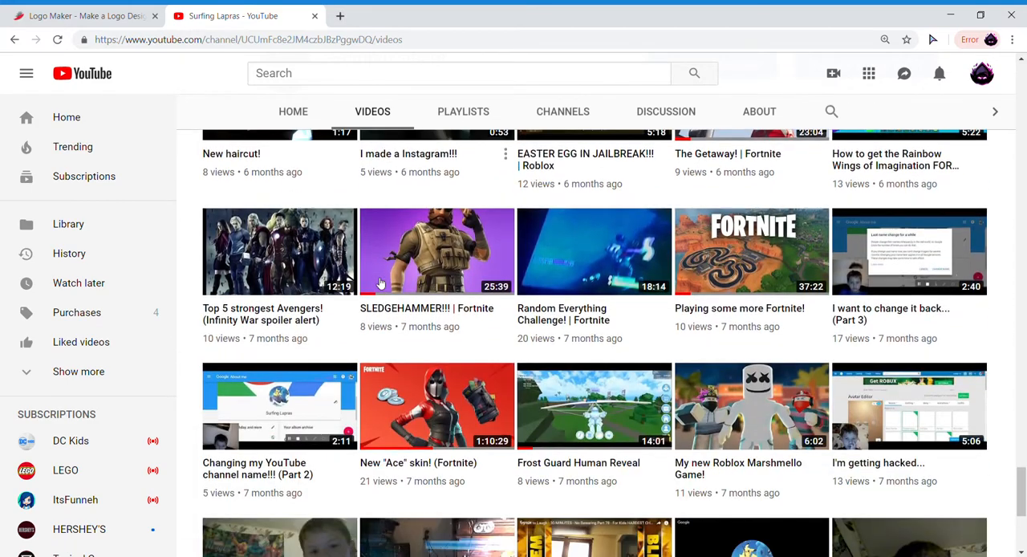
scroll("down", 3)
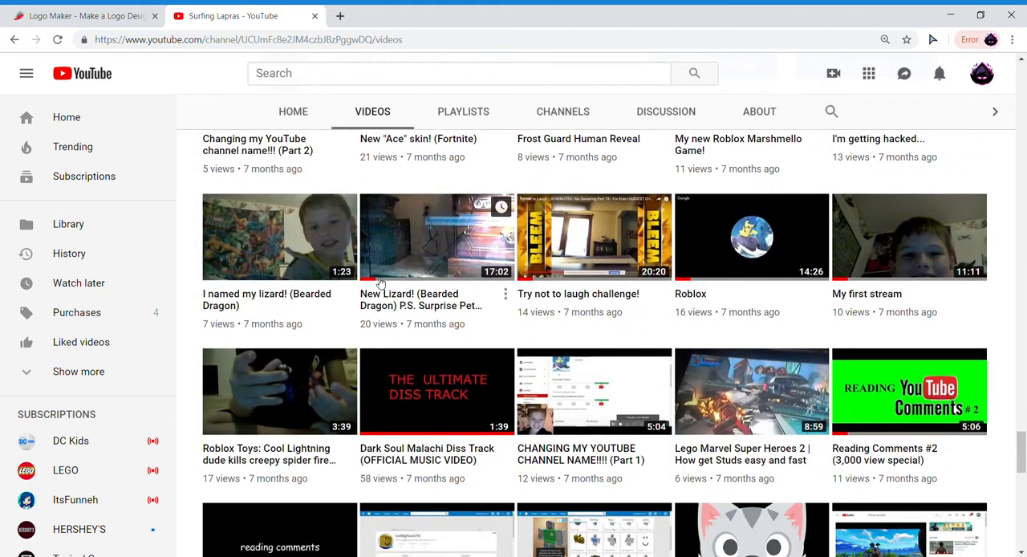
scroll("down", 3)
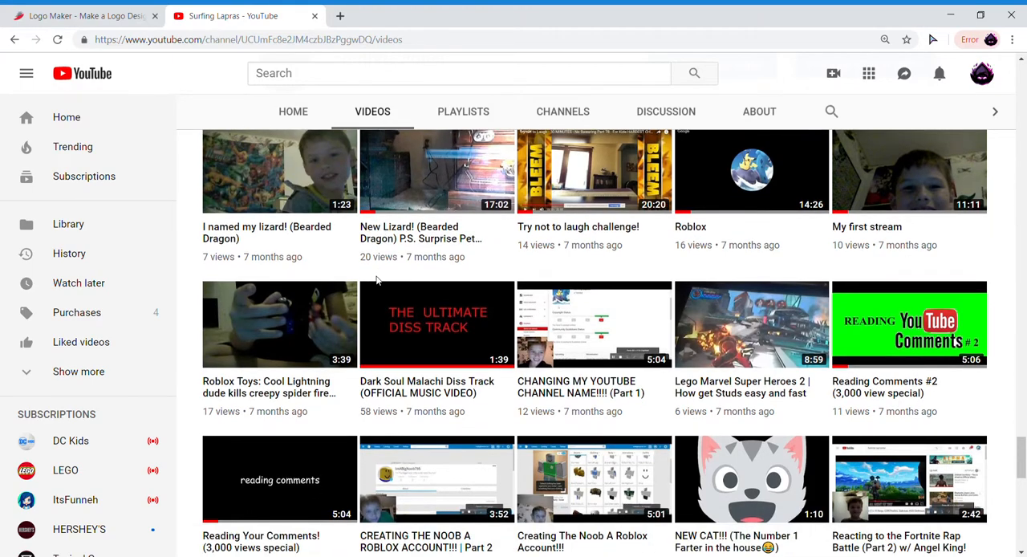
scroll("down", 3)
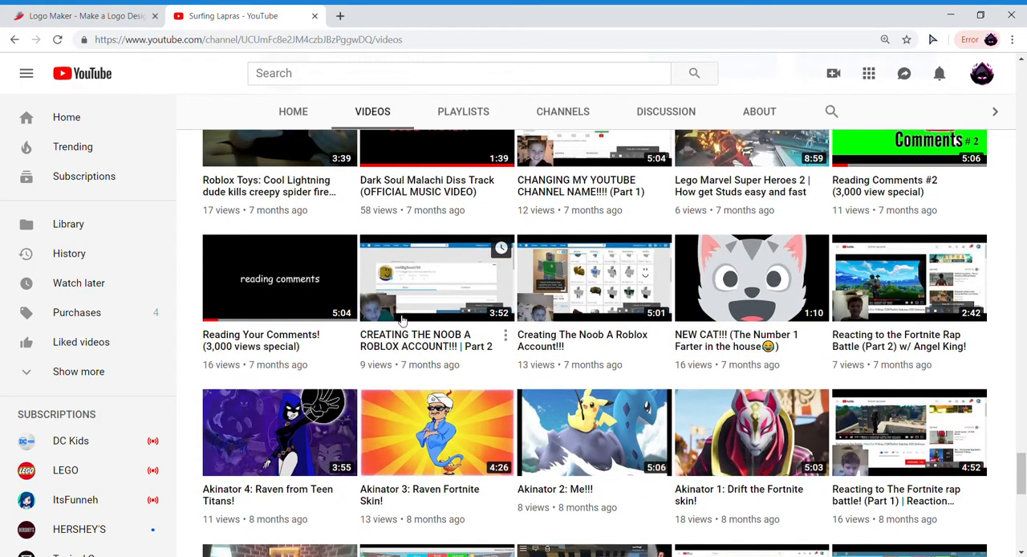
scroll("down", 3)
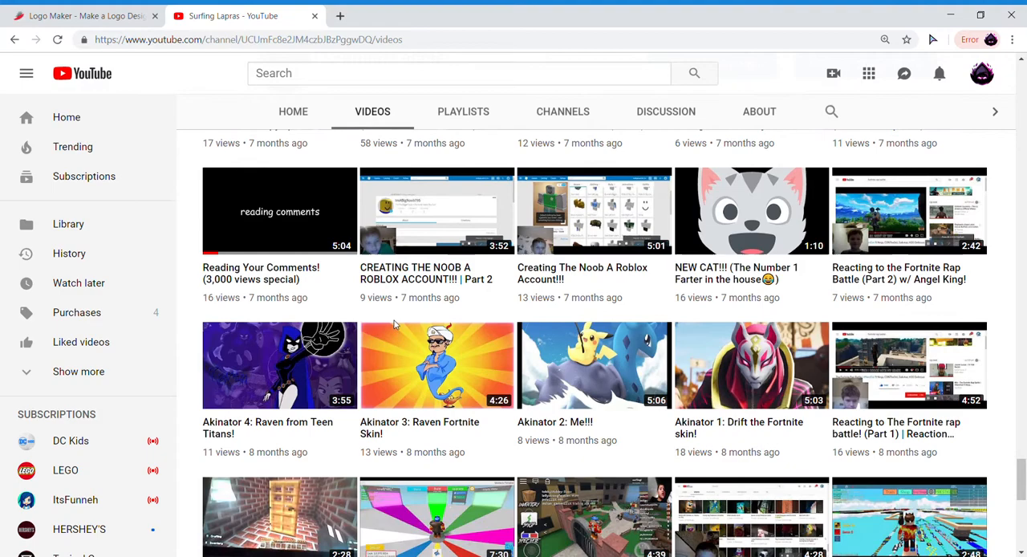
scroll("down", 3)
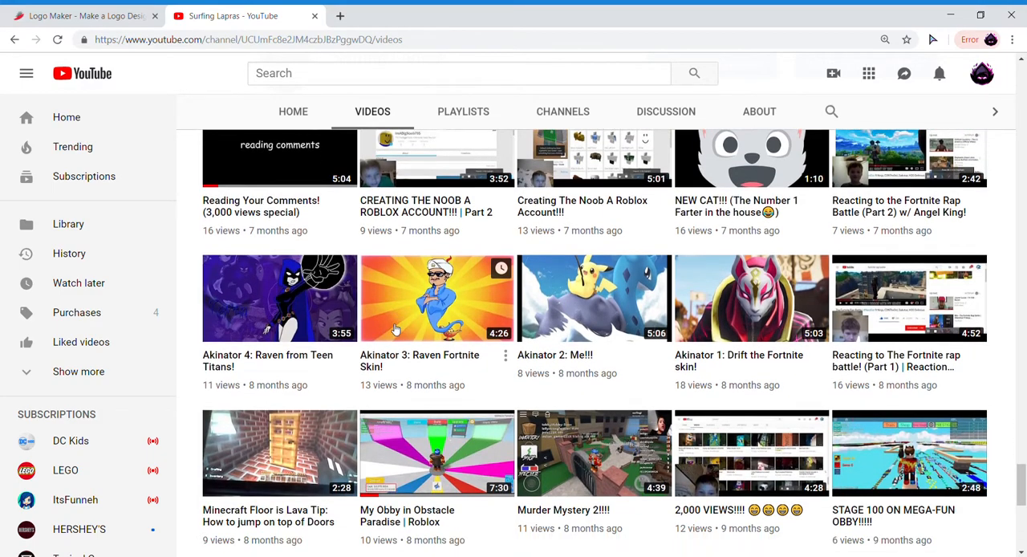
scroll("down", 3)
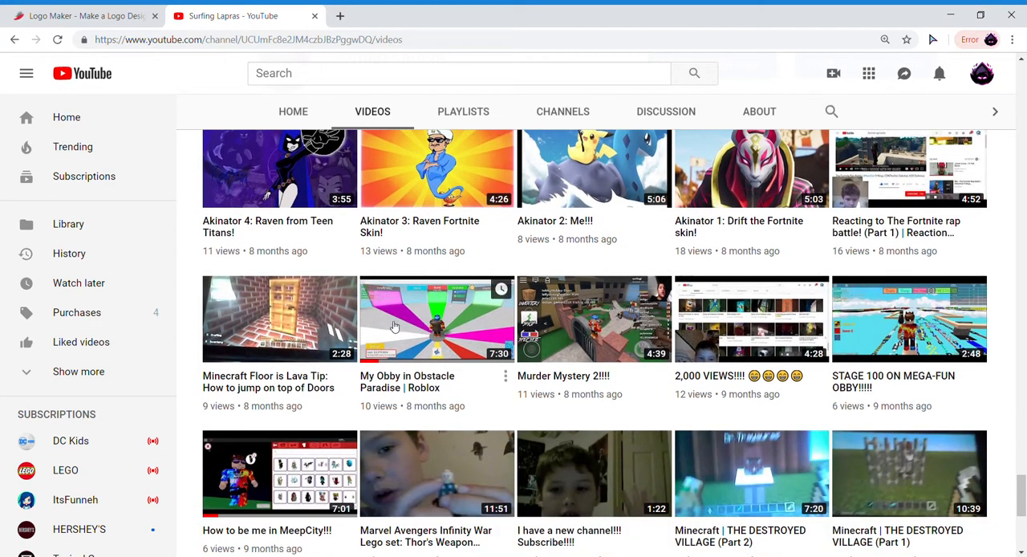
scroll("down", 3)
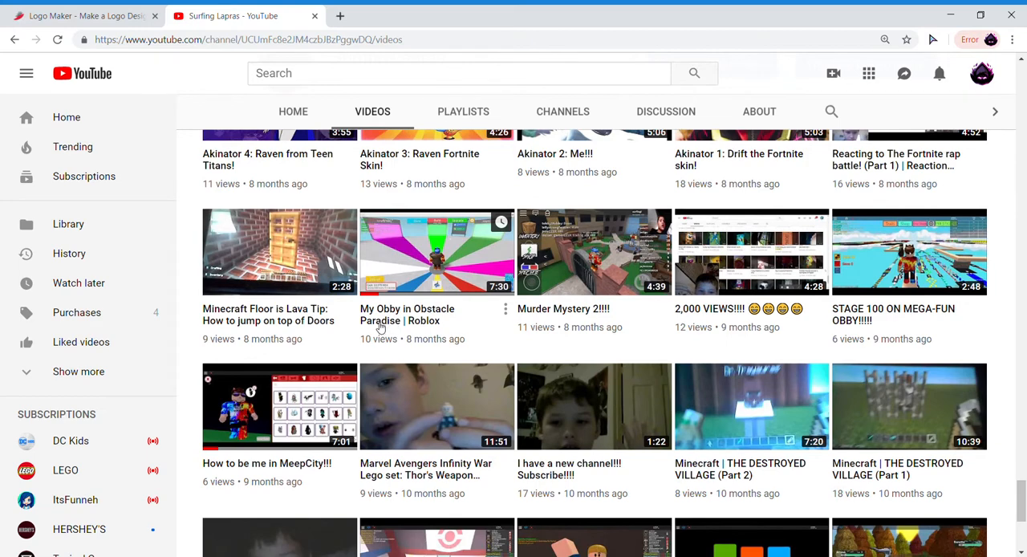
scroll("down", 3)
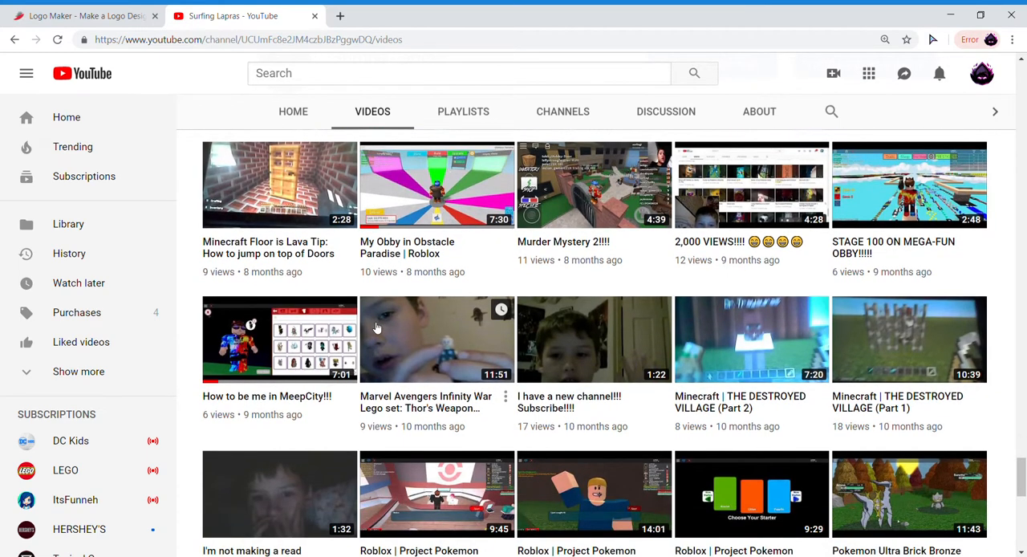
scroll("down", 3)
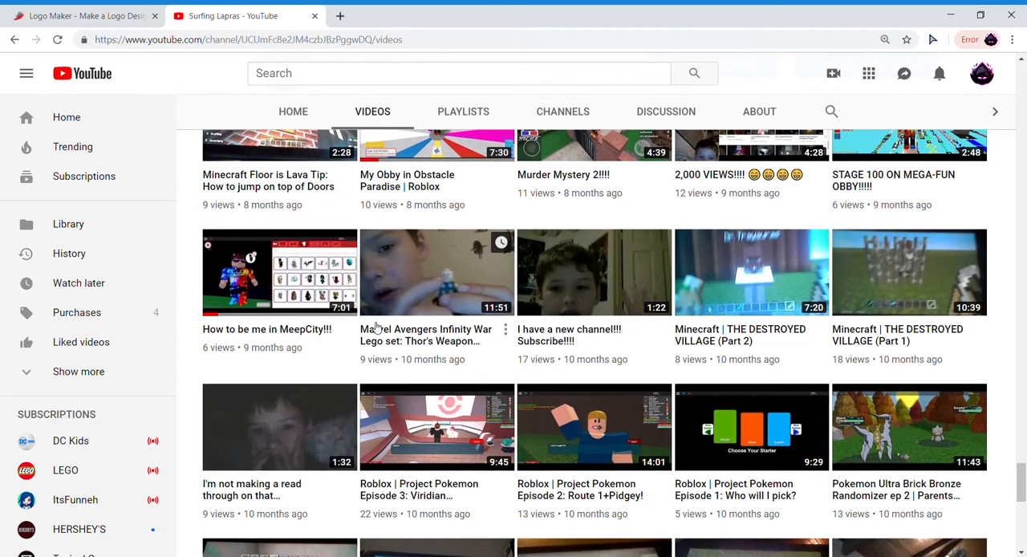
scroll("down", 3)
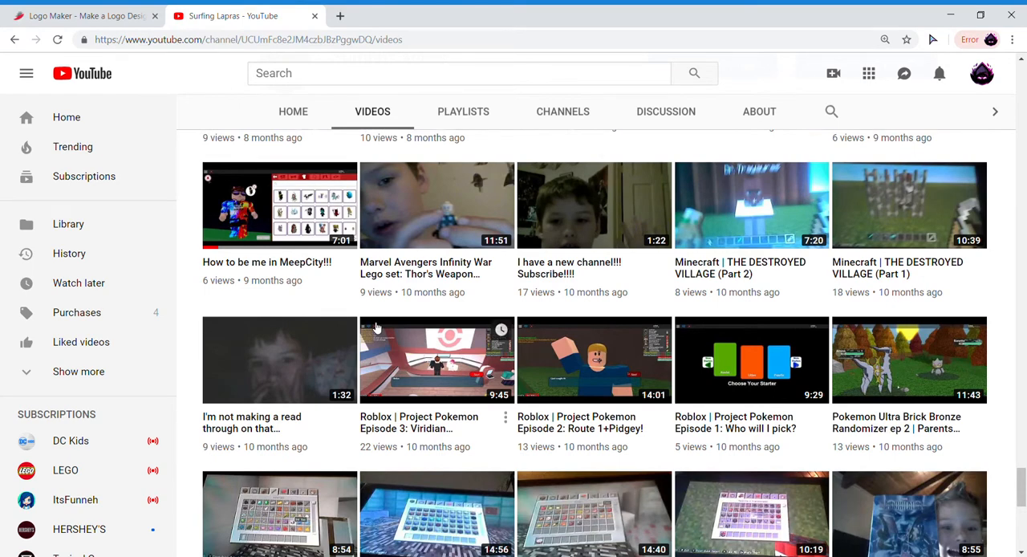
scroll("down", 3)
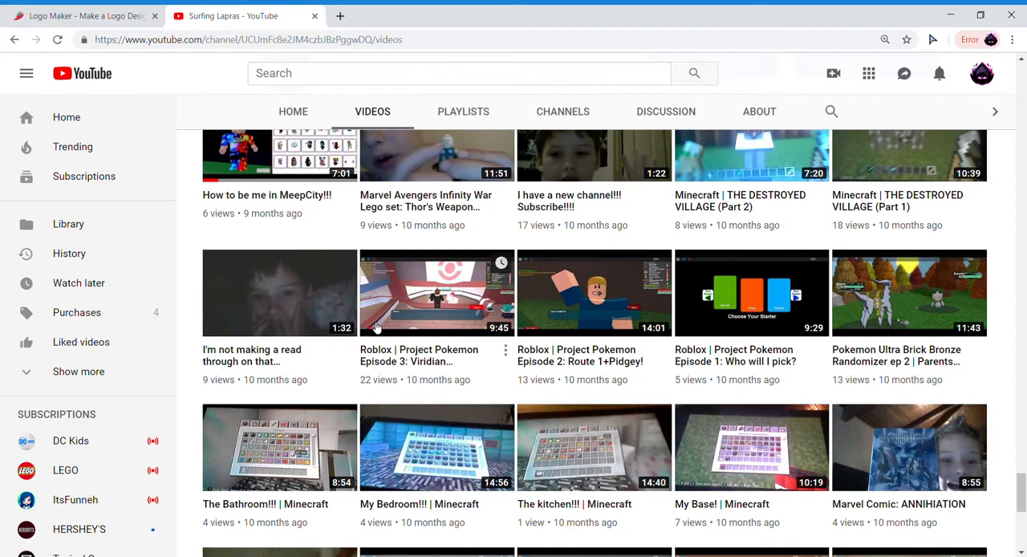
scroll("down", 3)
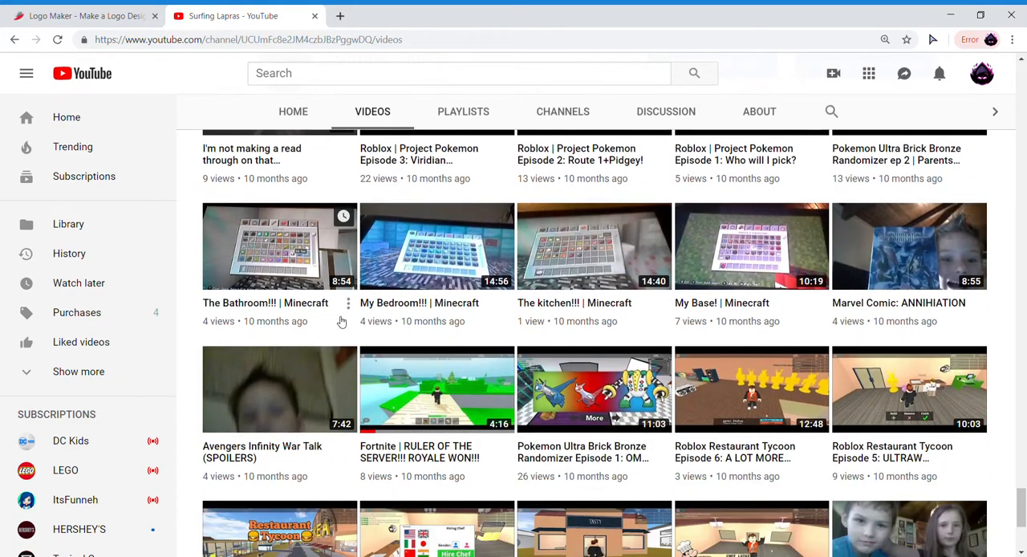
scroll("down", 3)
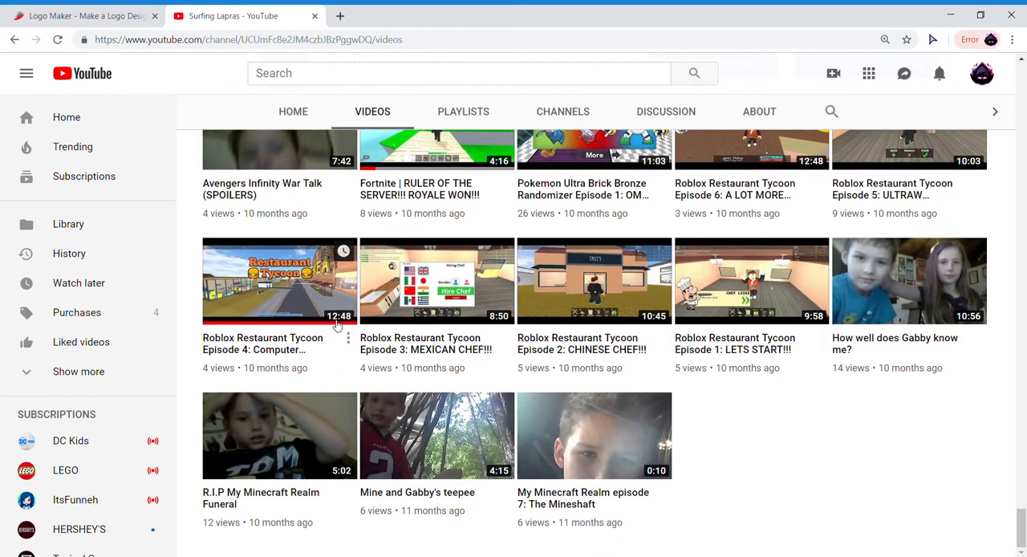
mouse_move(702, 449)
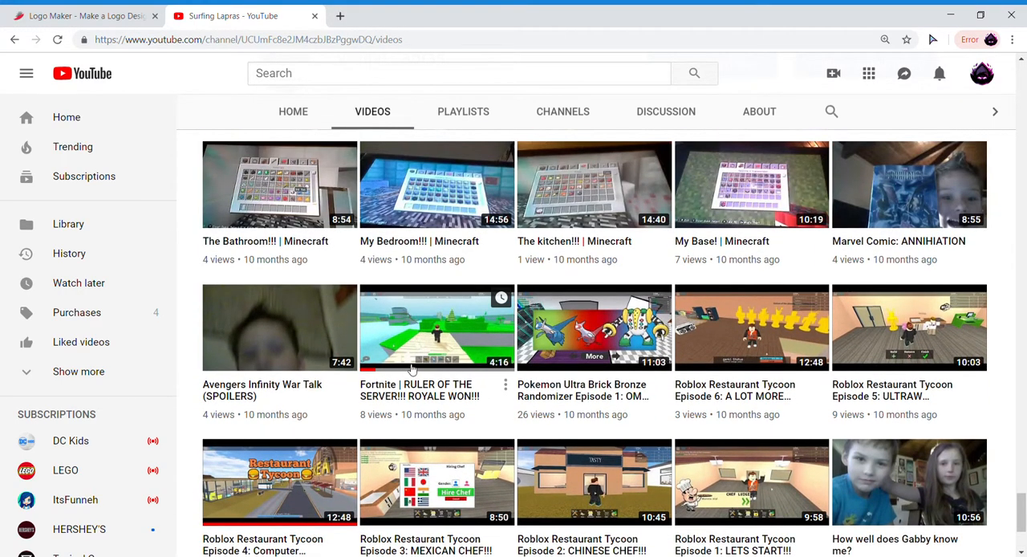
scroll("down", 3)
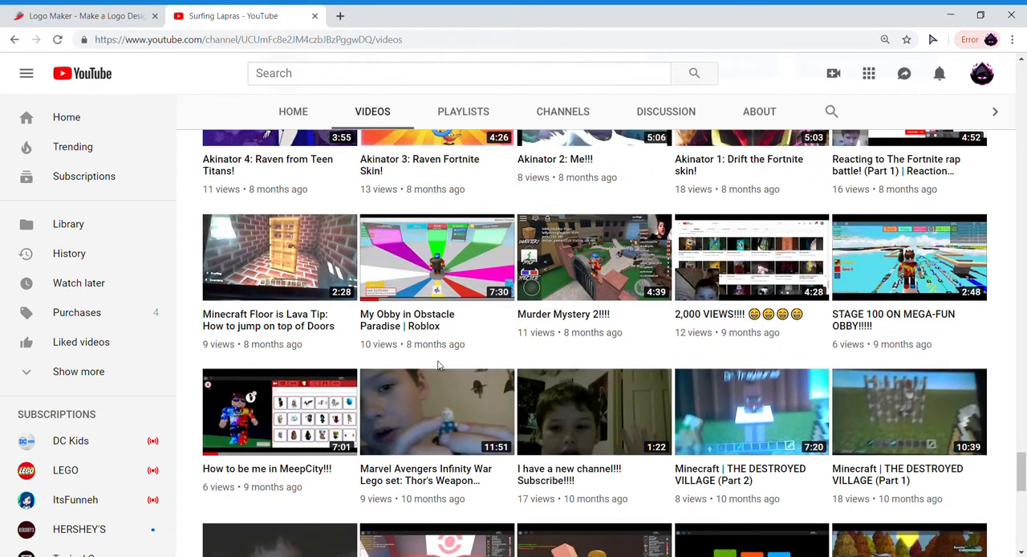
scroll("down", 3)
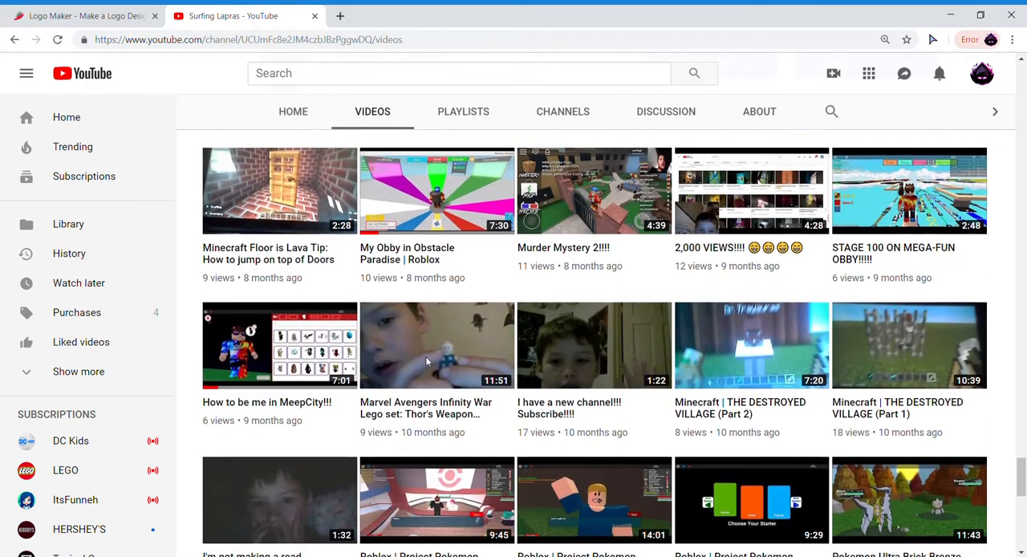
scroll("up", 3)
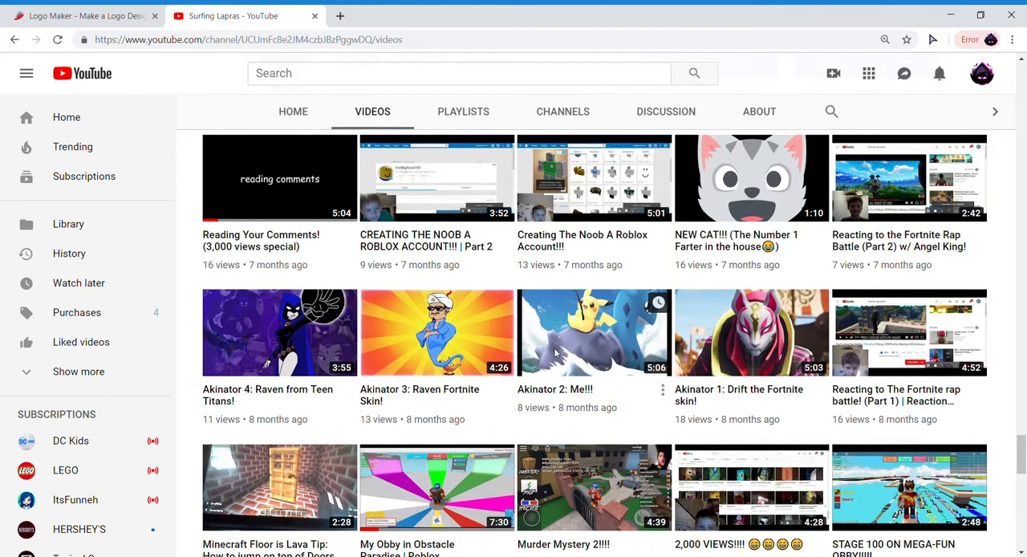
scroll("down", 3)
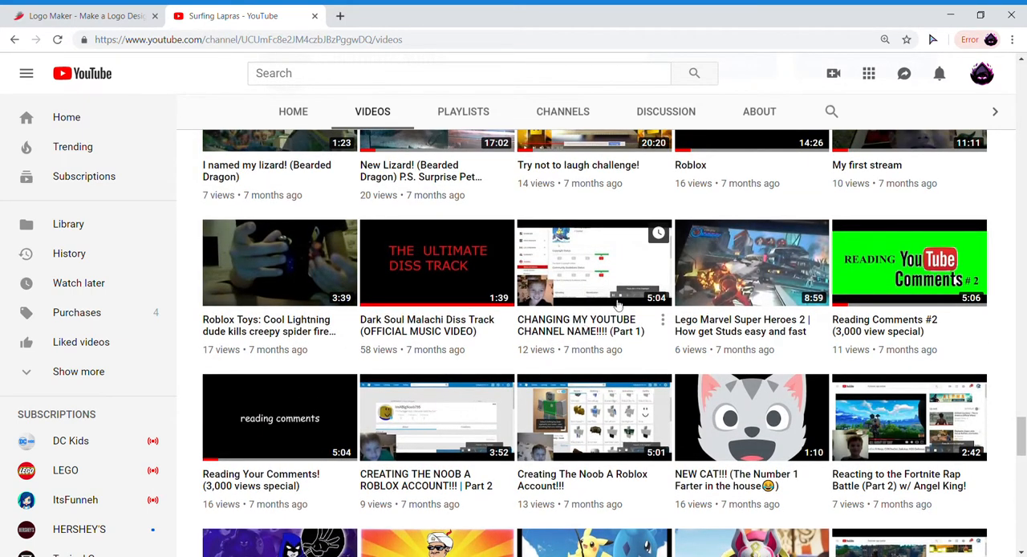
mouse_move(603, 299)
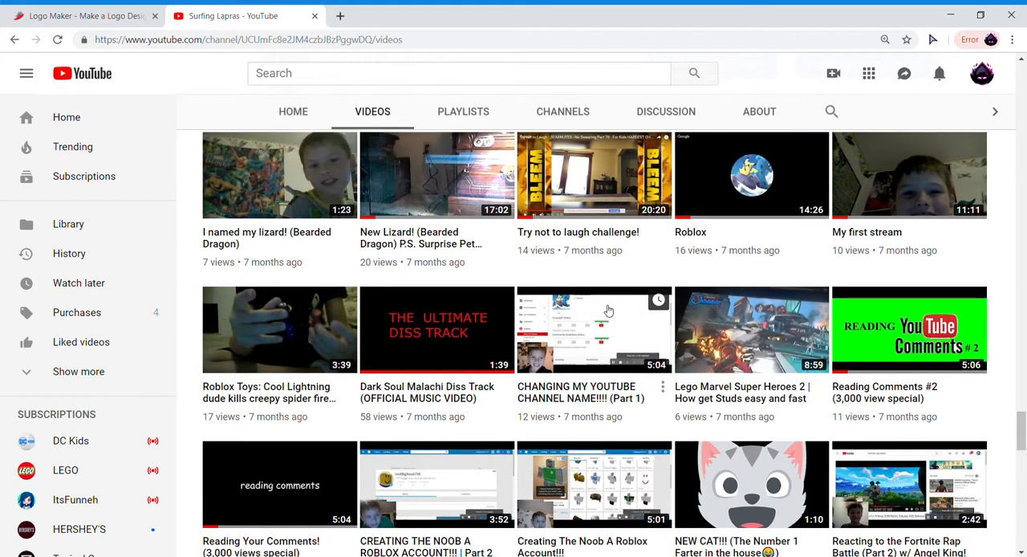
scroll("down", 3)
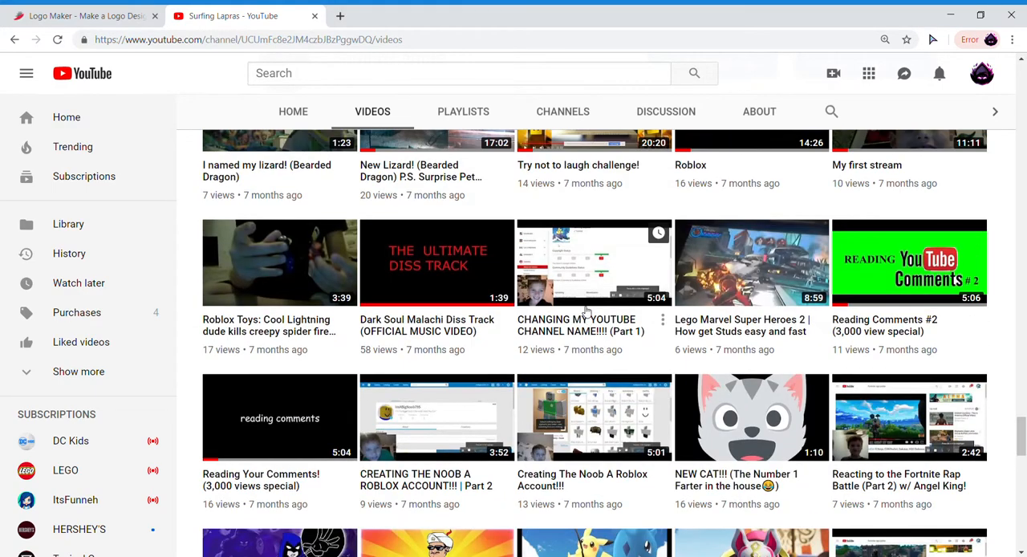
mouse_move(584, 292)
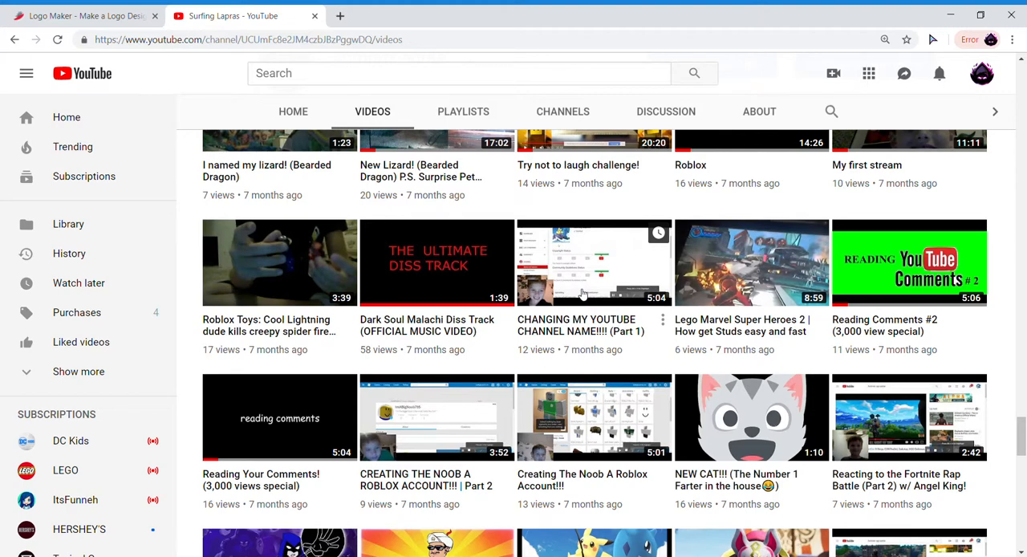
mouse_move(643, 298)
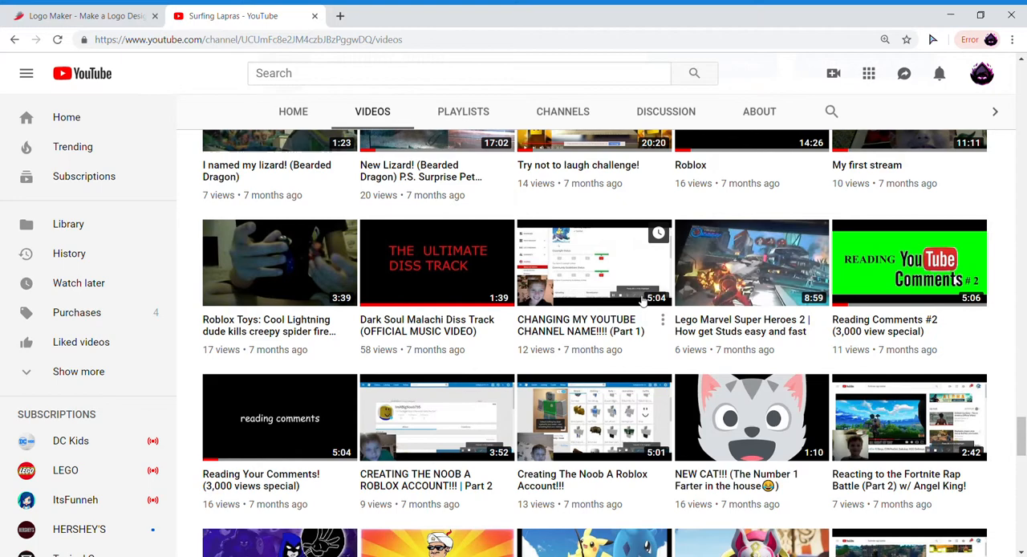
- Watch the 'CHANGING MY YOUTUBE CHANNEL NAME!!!! (Part 1)' video, then return to the channel home
left_click(594, 263)
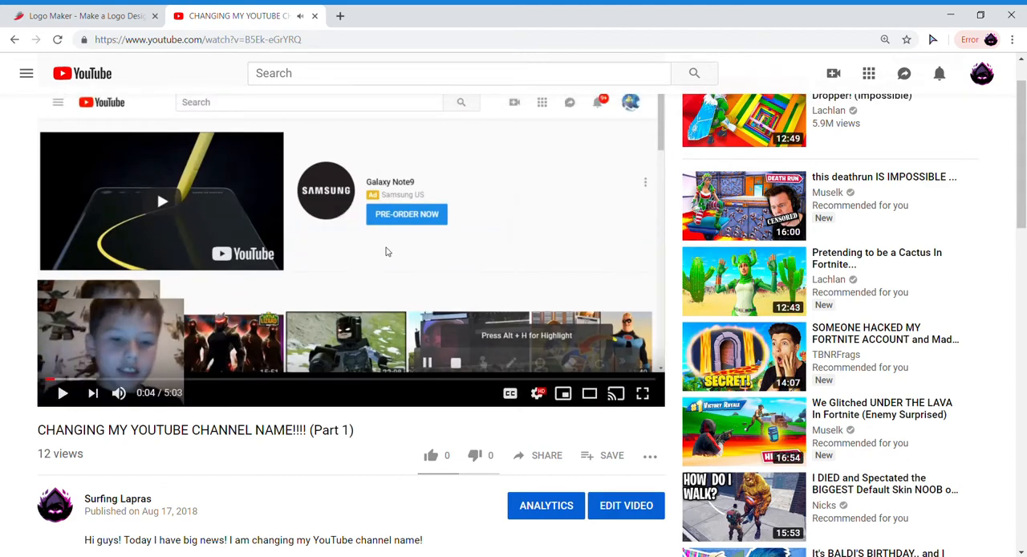
scroll("up", 3)
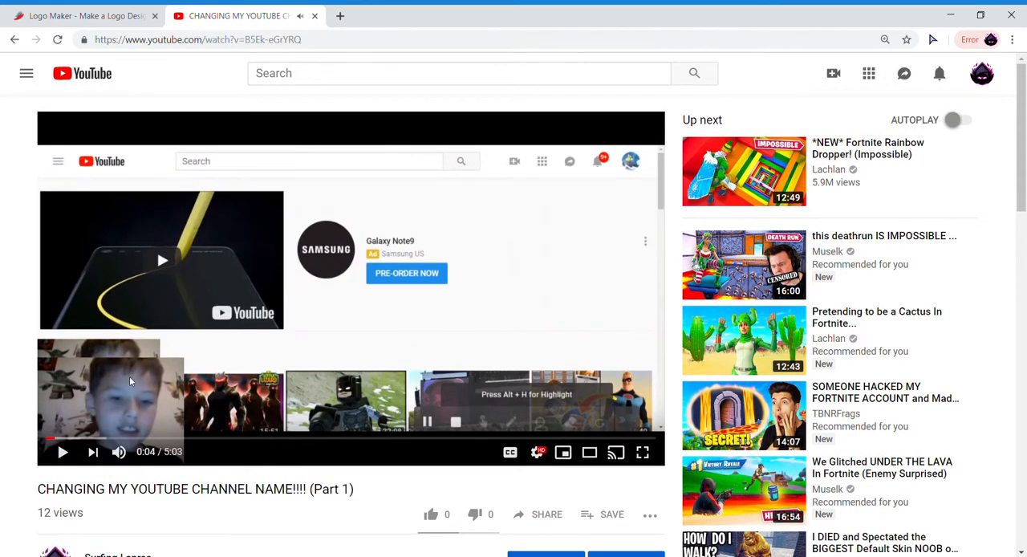
scroll("down", 3)
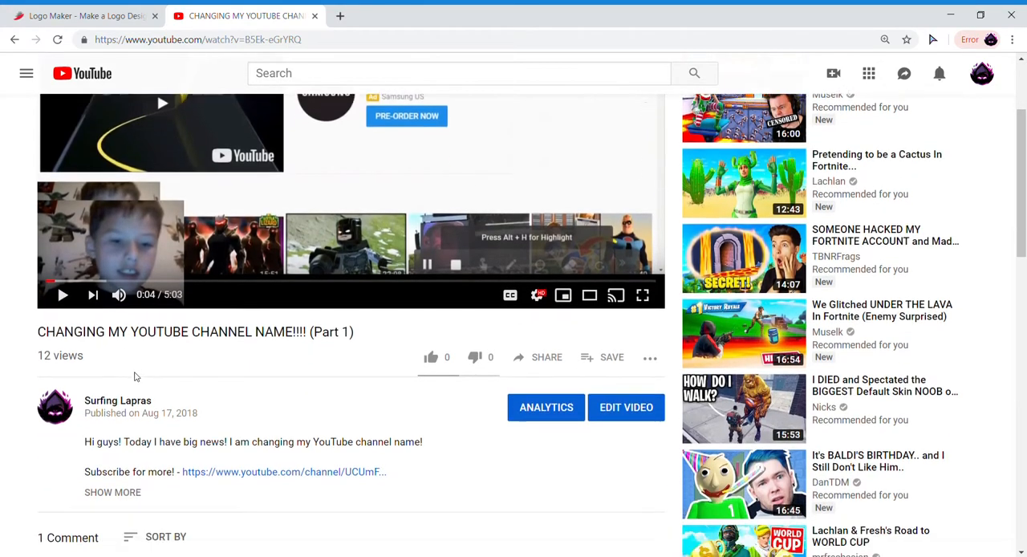
scroll("down", 3)
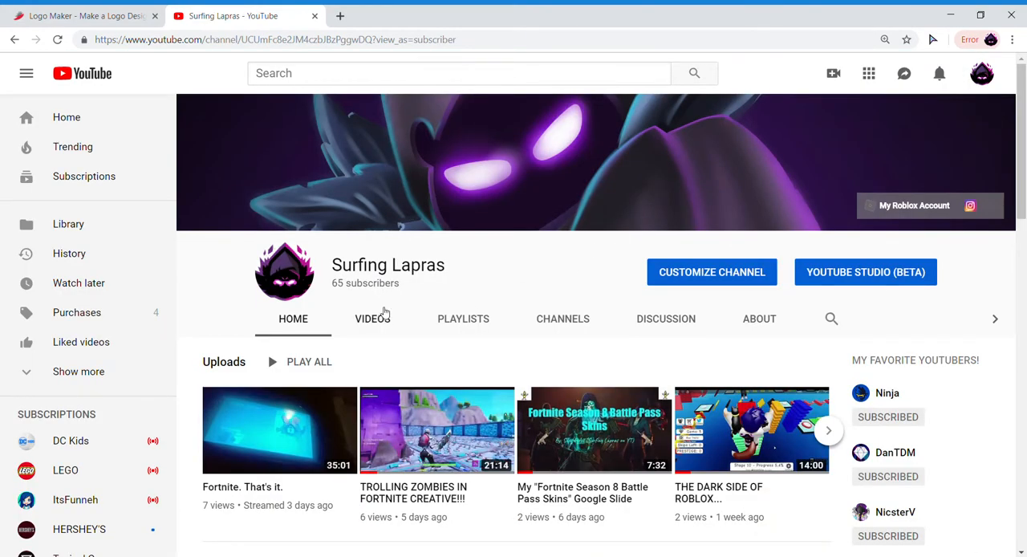
mouse_move(687, 277)
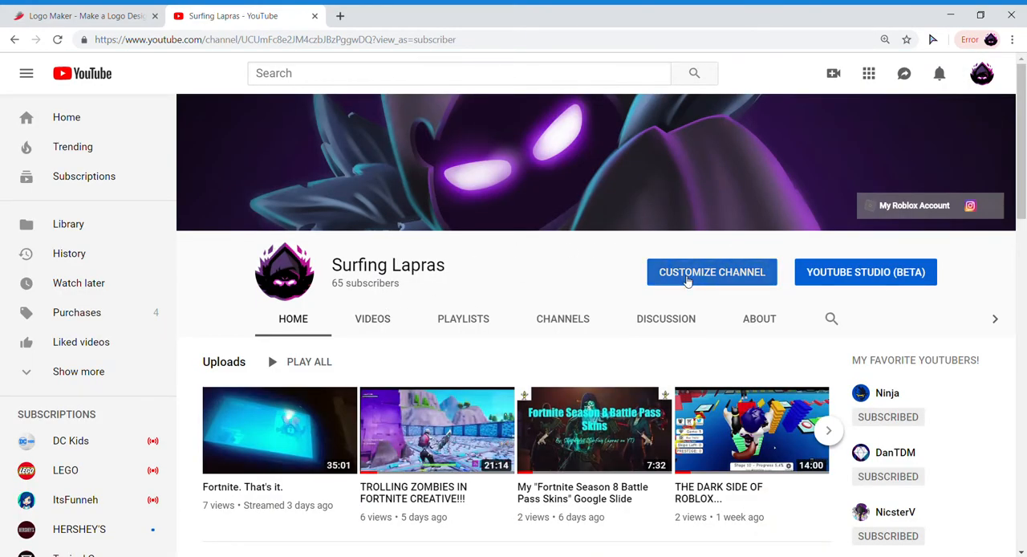
- Open the channel customization page, then load the Twitter home feed in a new tab
left_click(711, 272)
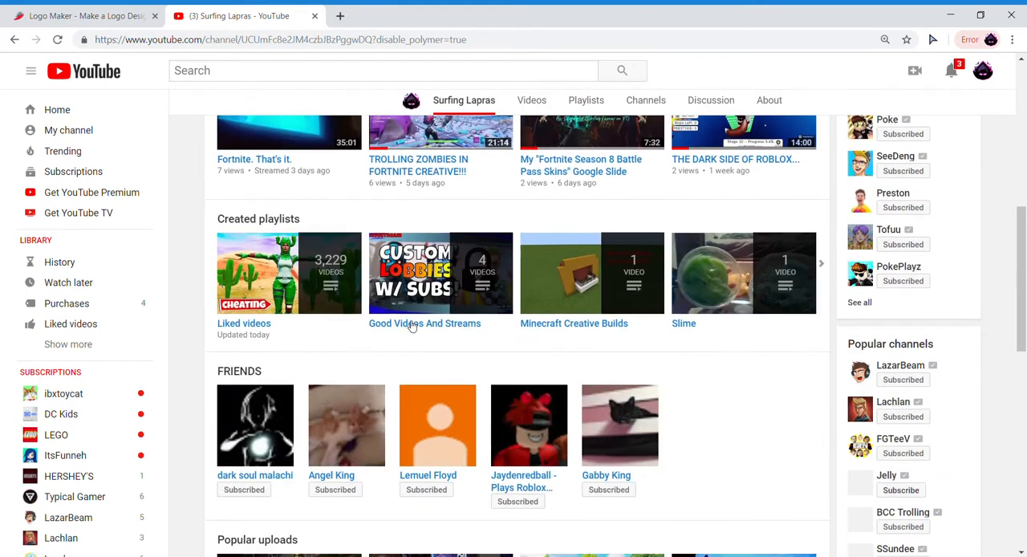
scroll("down", 3)
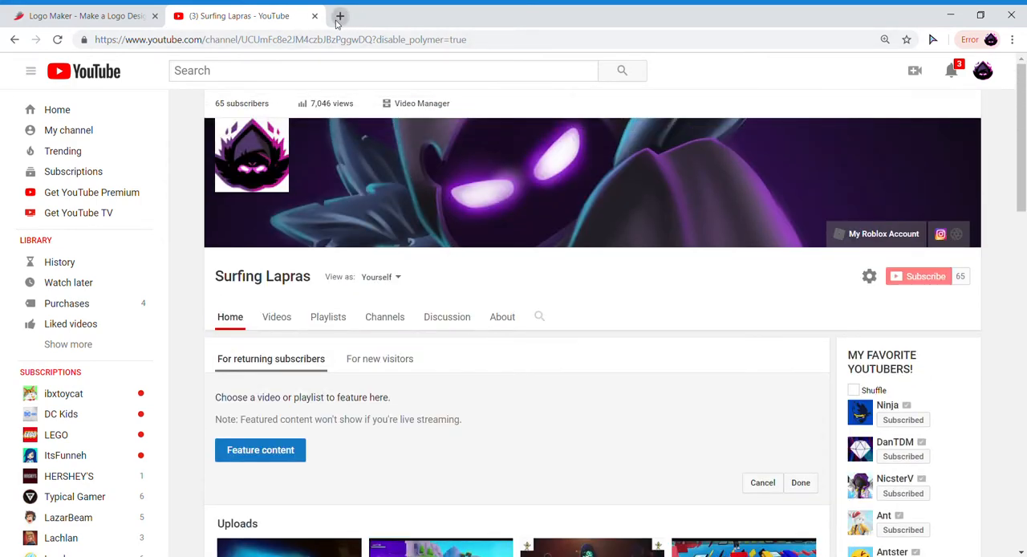
left_click(341, 16)
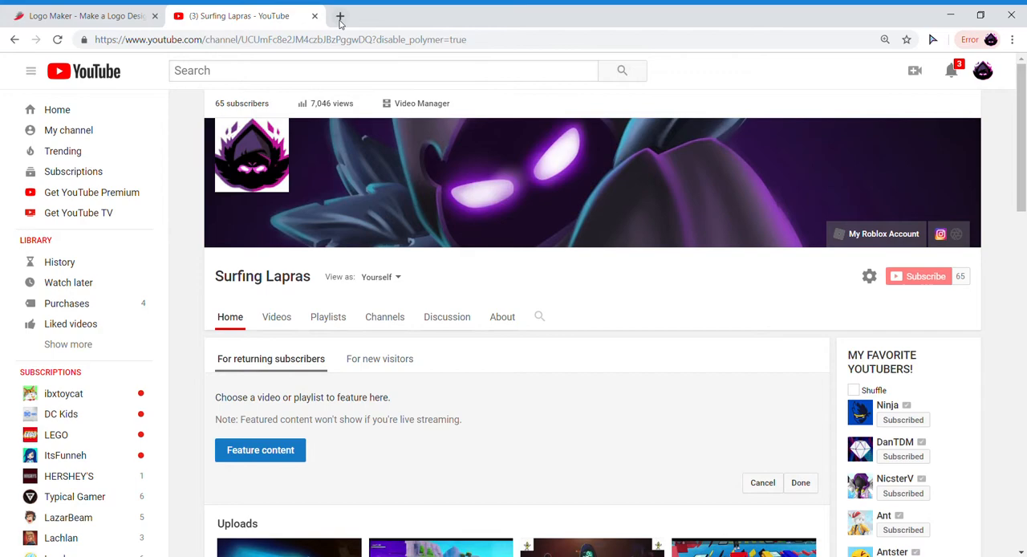
left_click(355, 15)
type("https://twitter.com")
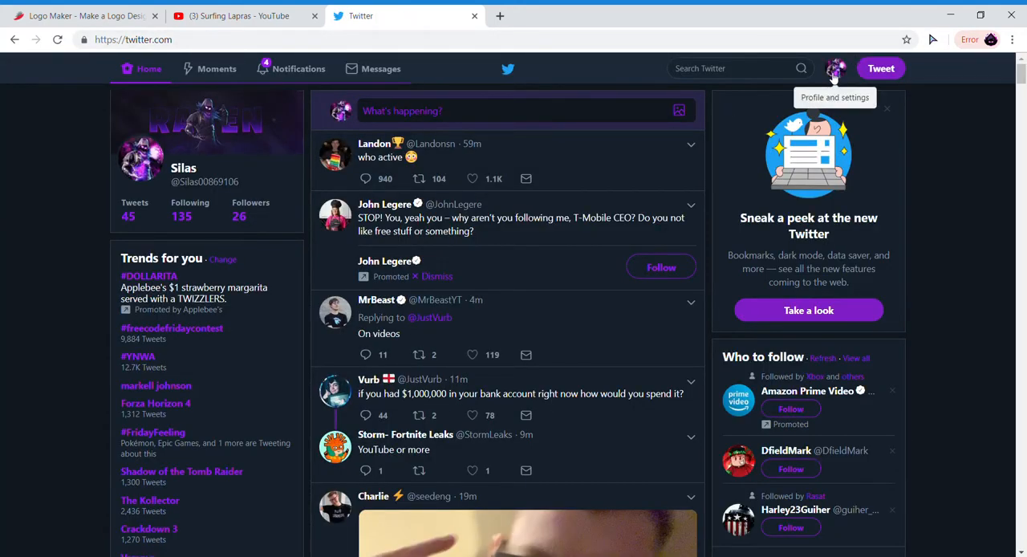
- View the new-name poll tweet on the Twitter profile, then return to YouTube
left_click(838, 68)
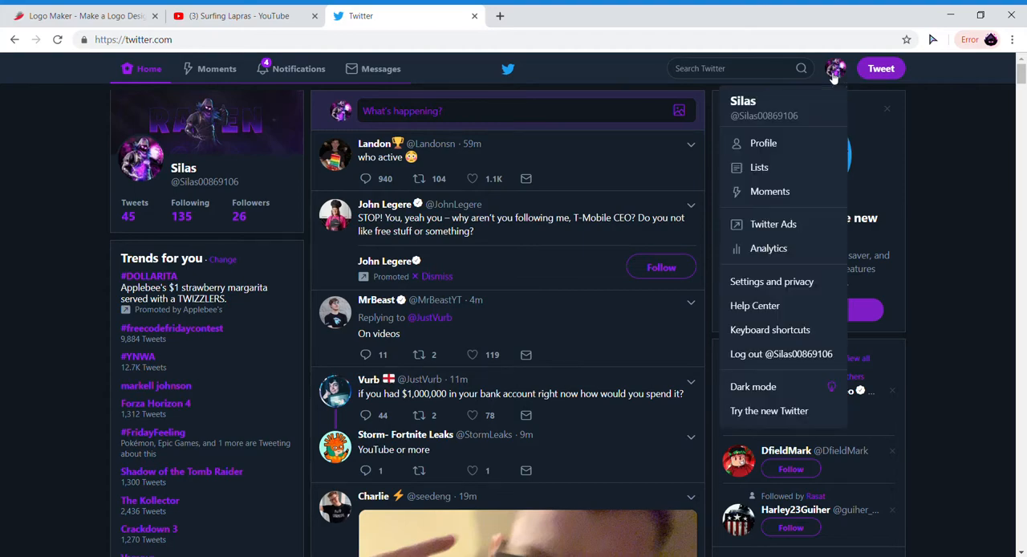
left_click(763, 143)
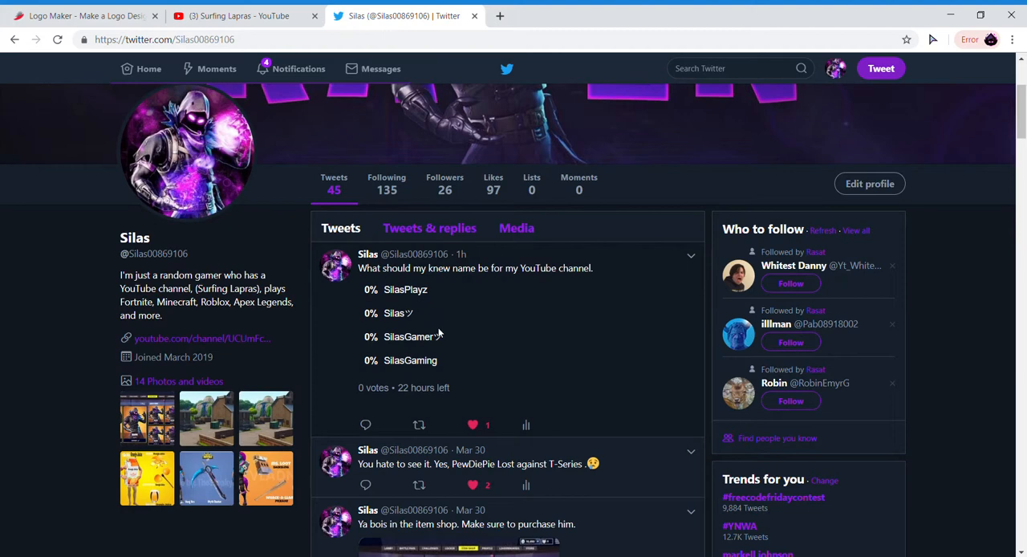
mouse_move(466, 351)
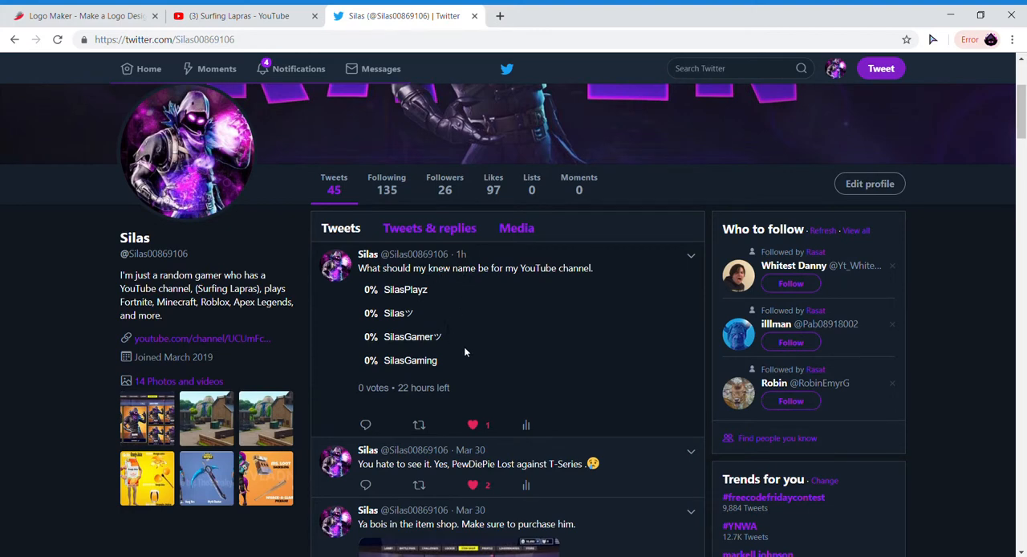
mouse_move(446, 315)
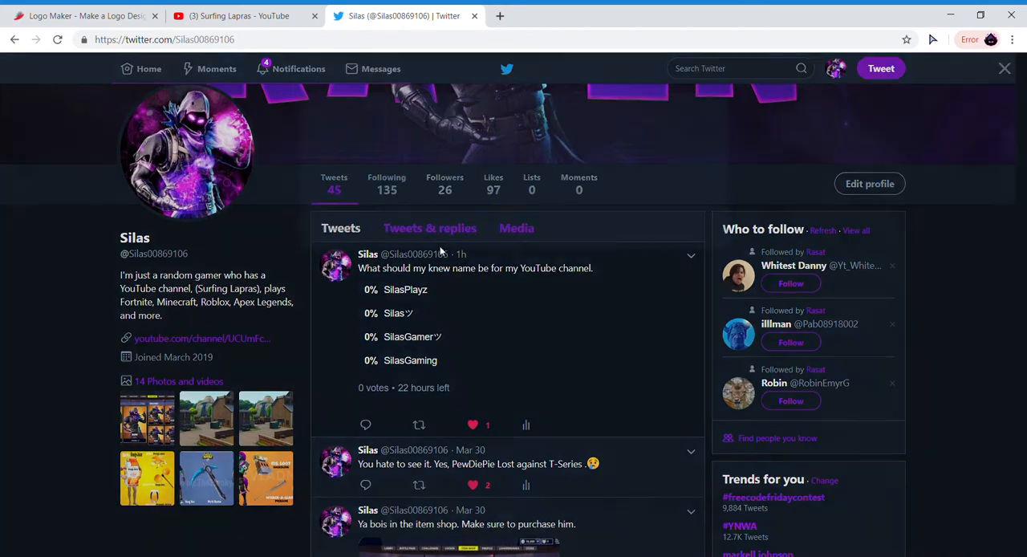
left_click(475, 268)
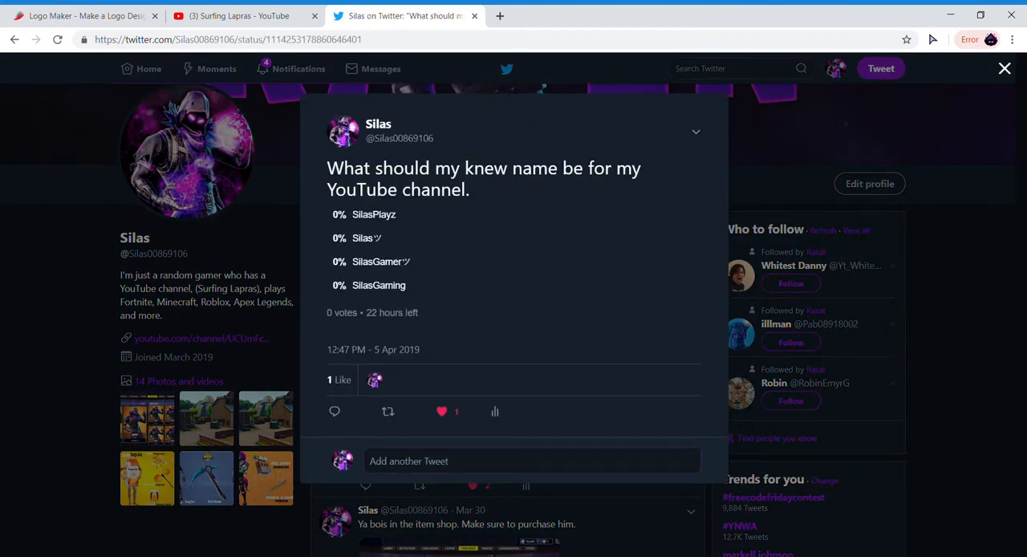
mouse_move(403, 275)
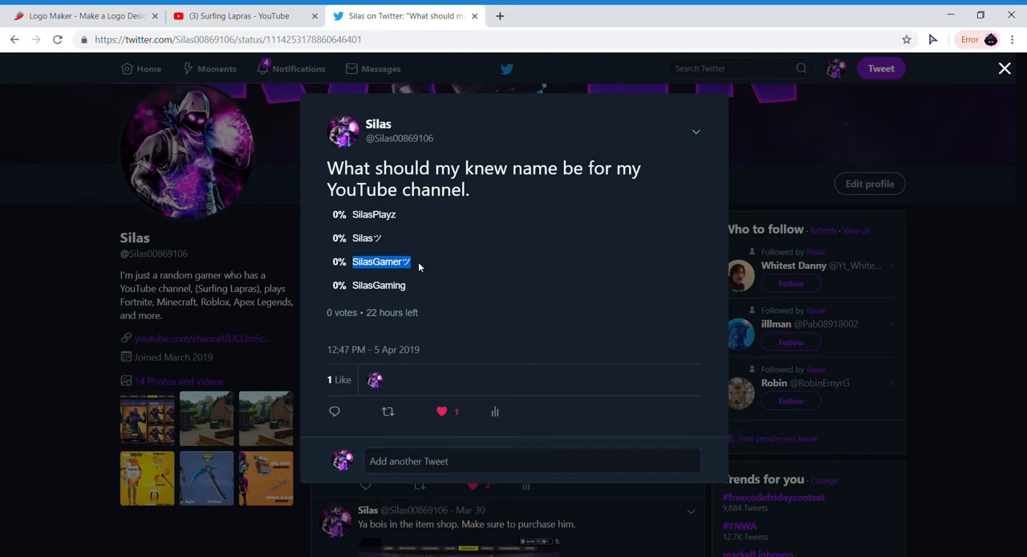
left_click(249, 16)
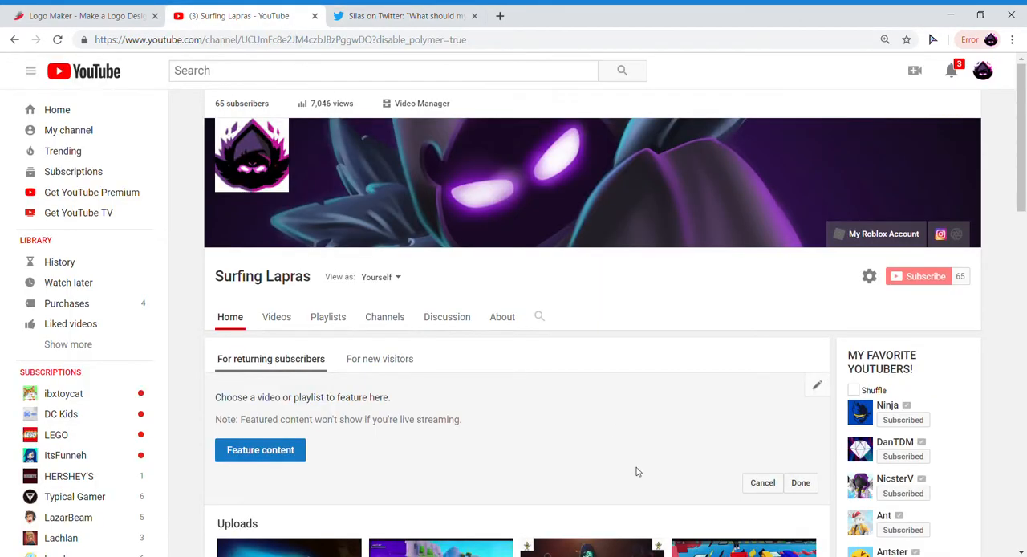
- Glance at the Twitter poll again, then show the Surfing Lapras channel's Videos tab
scroll("down", 3)
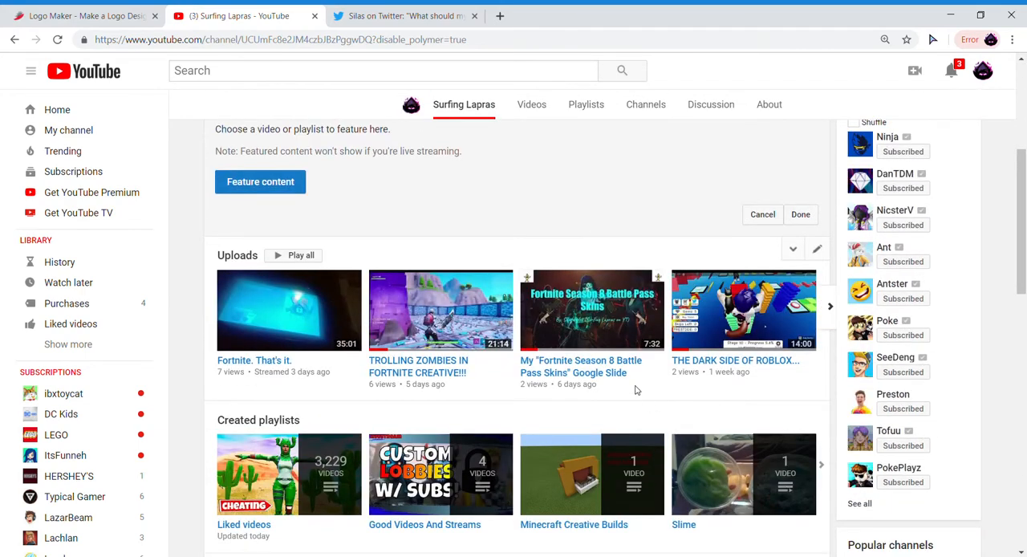
scroll("down", 3)
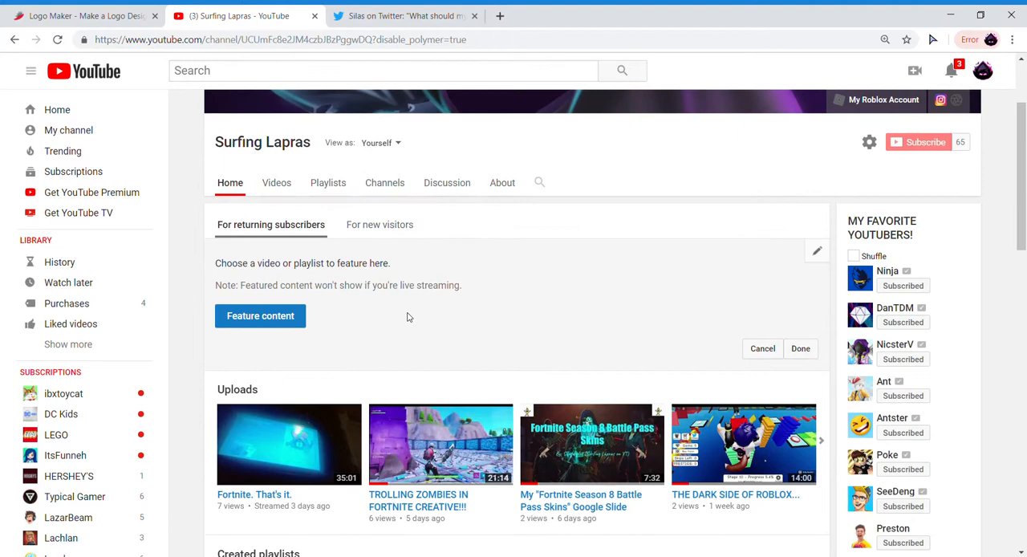
mouse_move(325, 196)
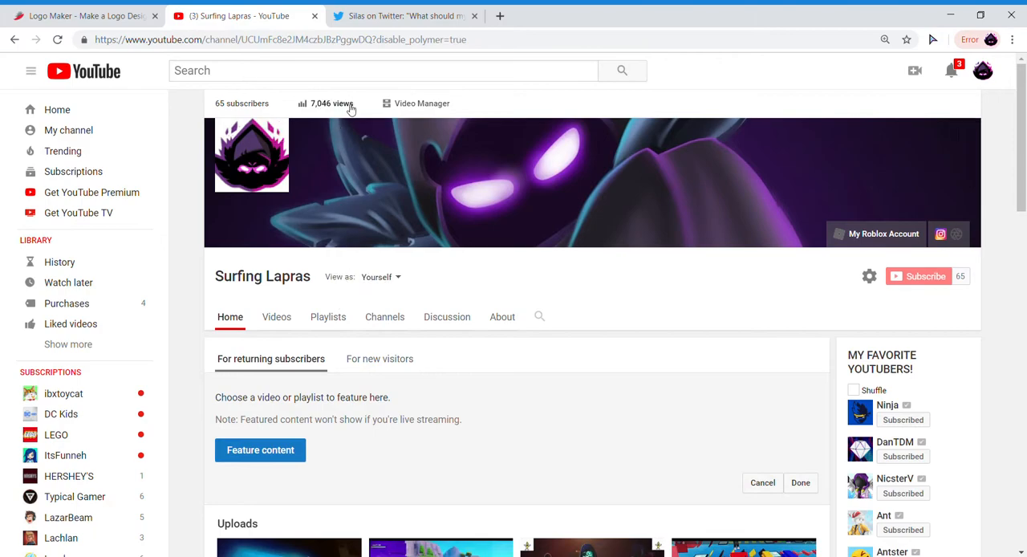
left_click(410, 15)
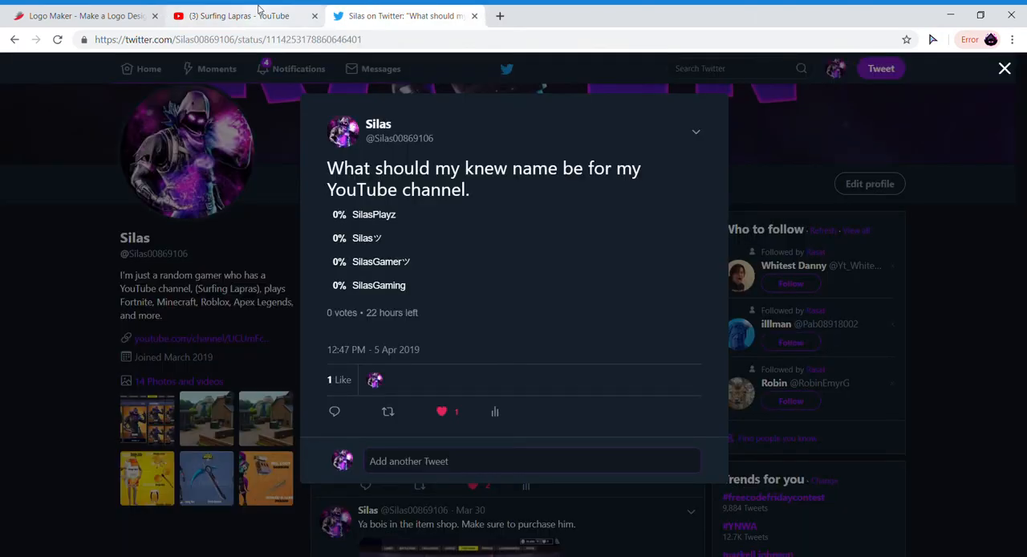
left_click(240, 16)
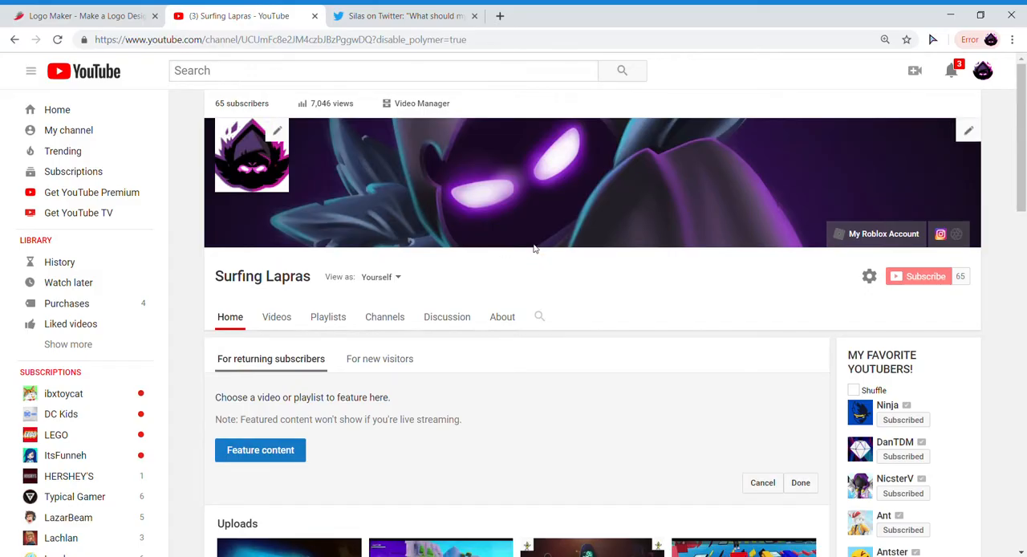
mouse_move(461, 170)
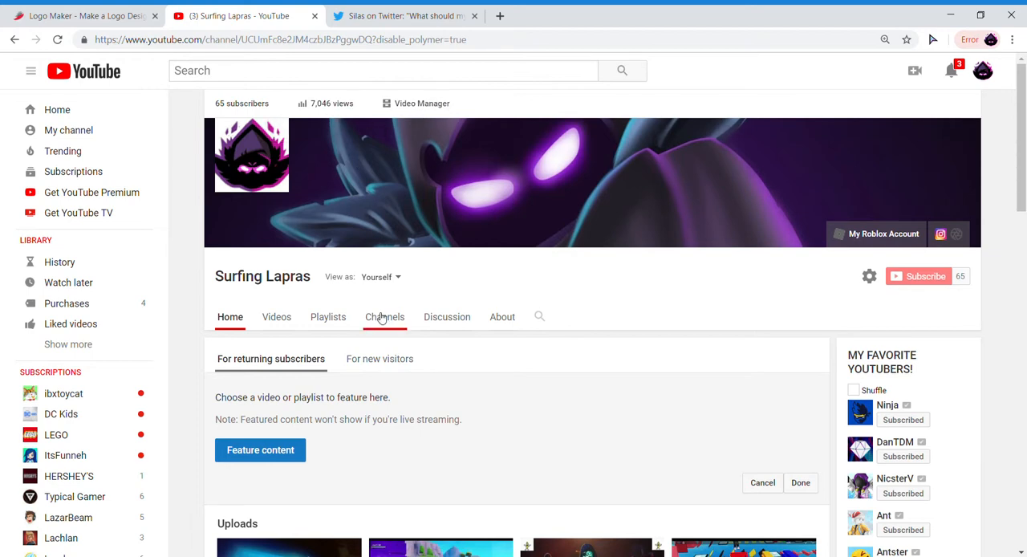
mouse_move(294, 323)
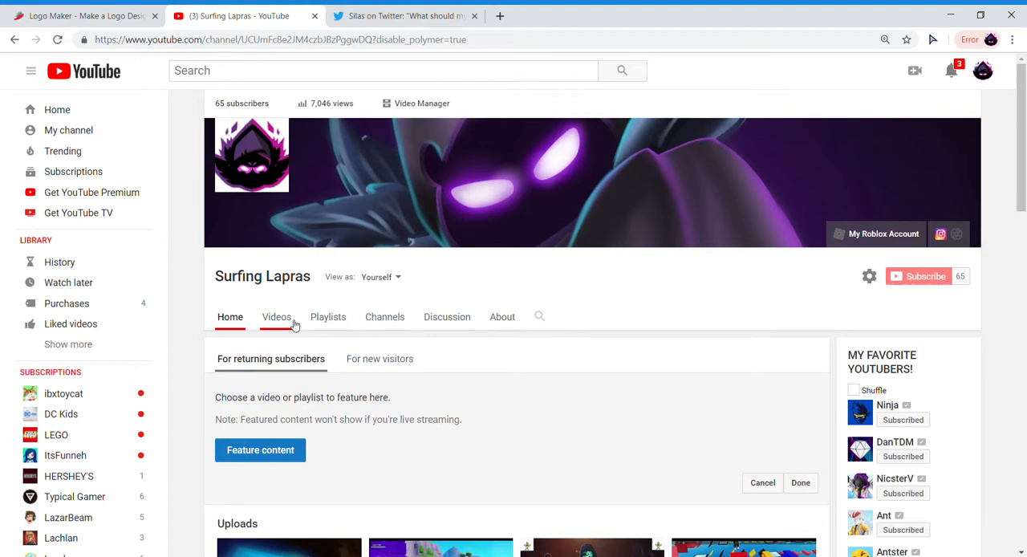
left_click(277, 317)
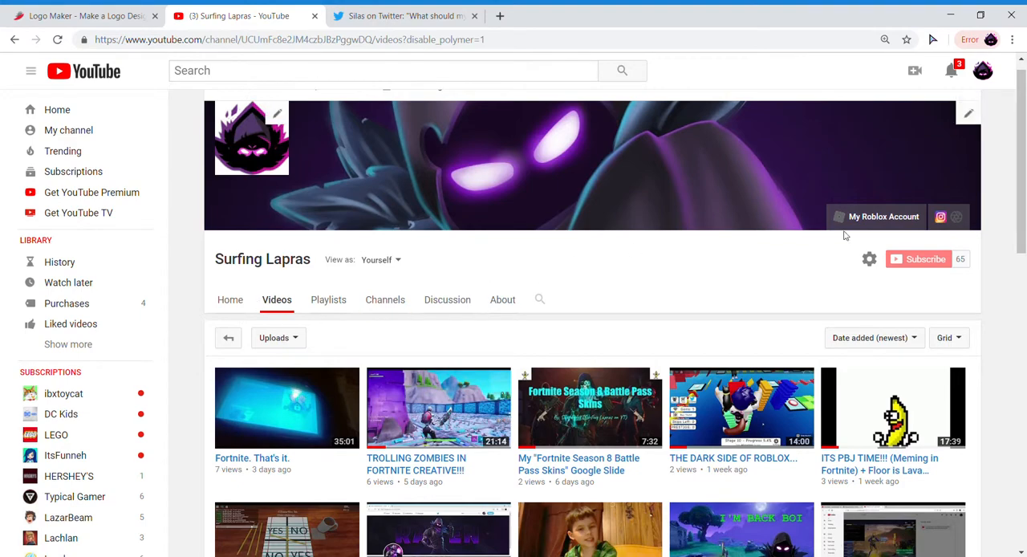
mouse_move(950, 70)
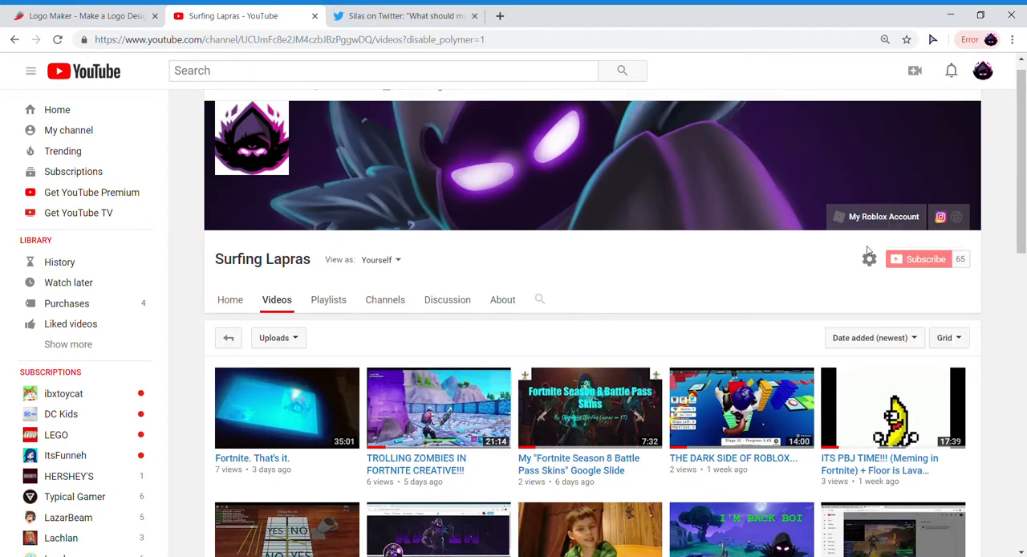
- Open and cancel Channel settings, then open the Surfing Lapras channel main page
left_click(869, 258)
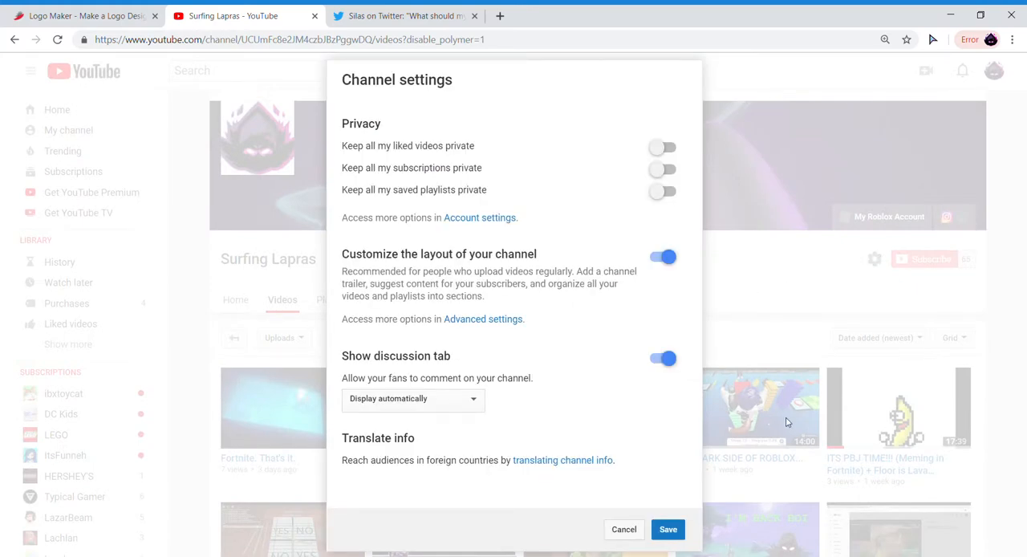
left_click(624, 529)
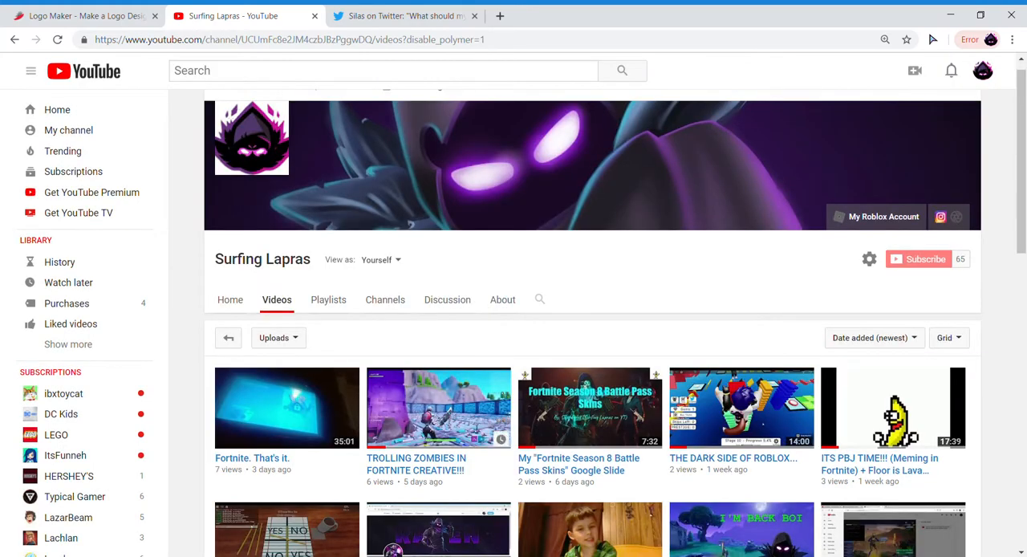
left_click(262, 258)
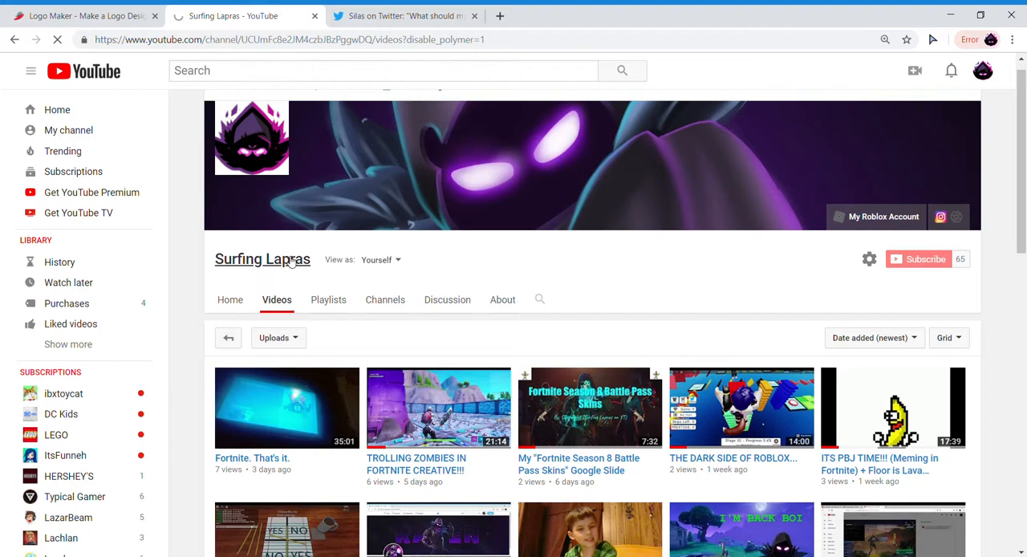
mouse_move(460, 264)
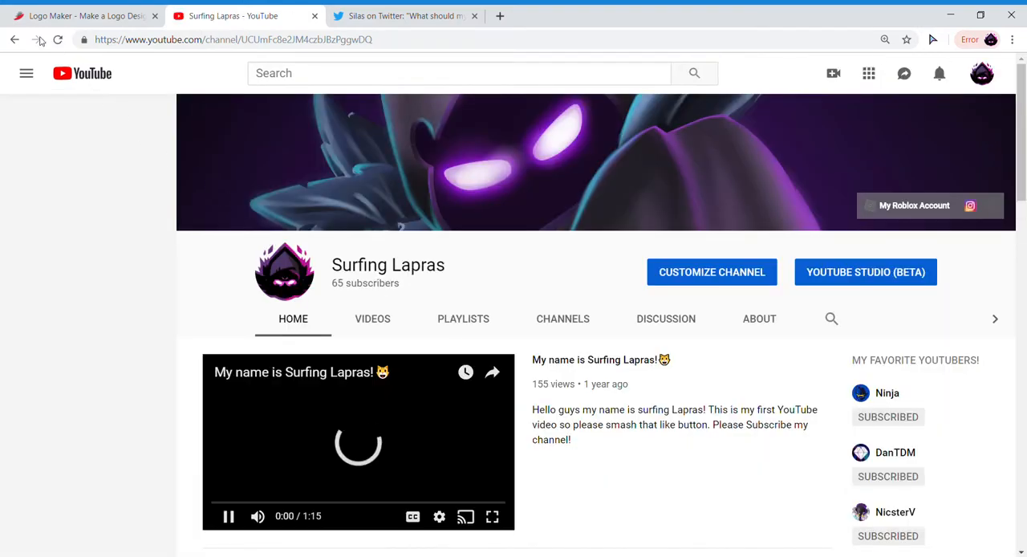
- Go back to Videos, cancel Channel settings again, and open the View as preview options
left_click(372, 319)
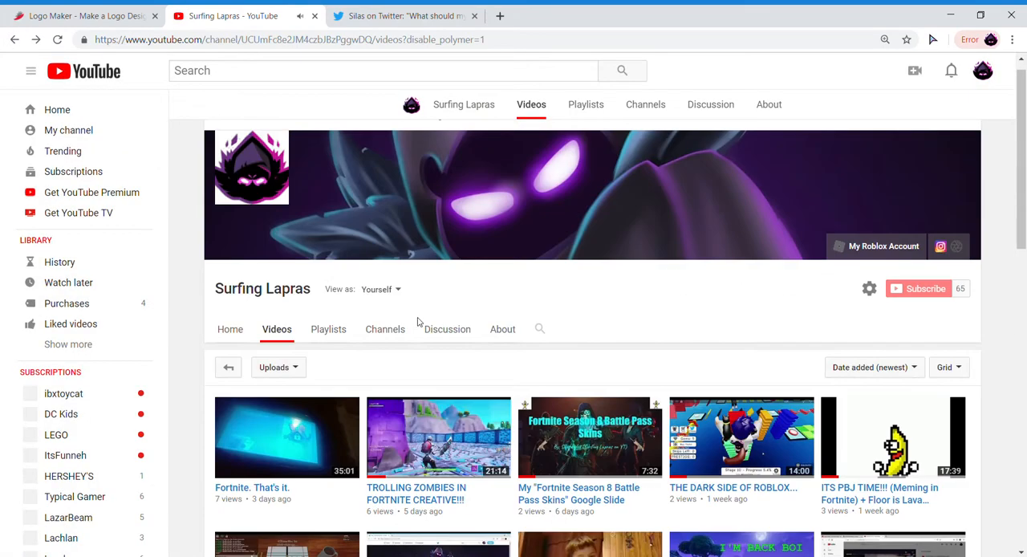
scroll("down", 3)
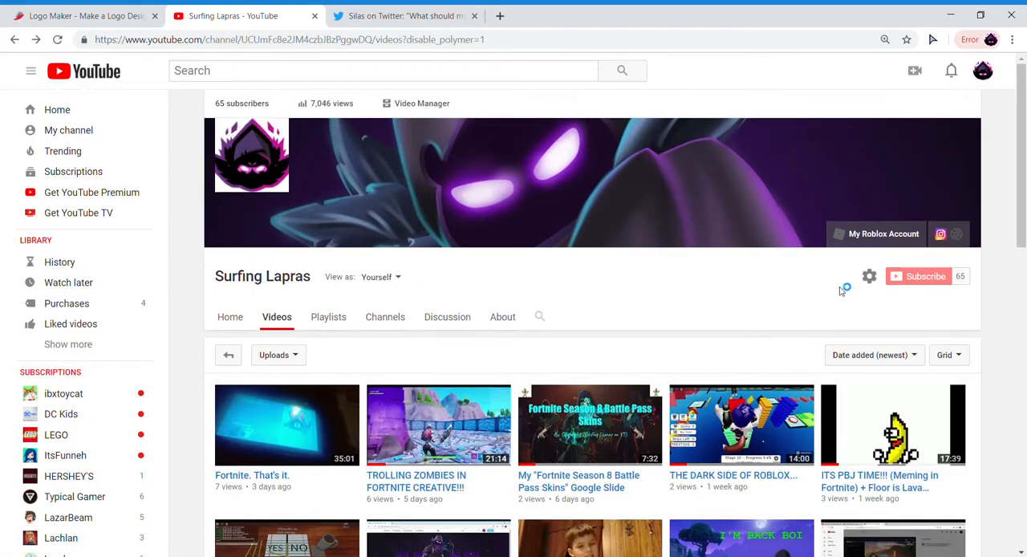
left_click(869, 276)
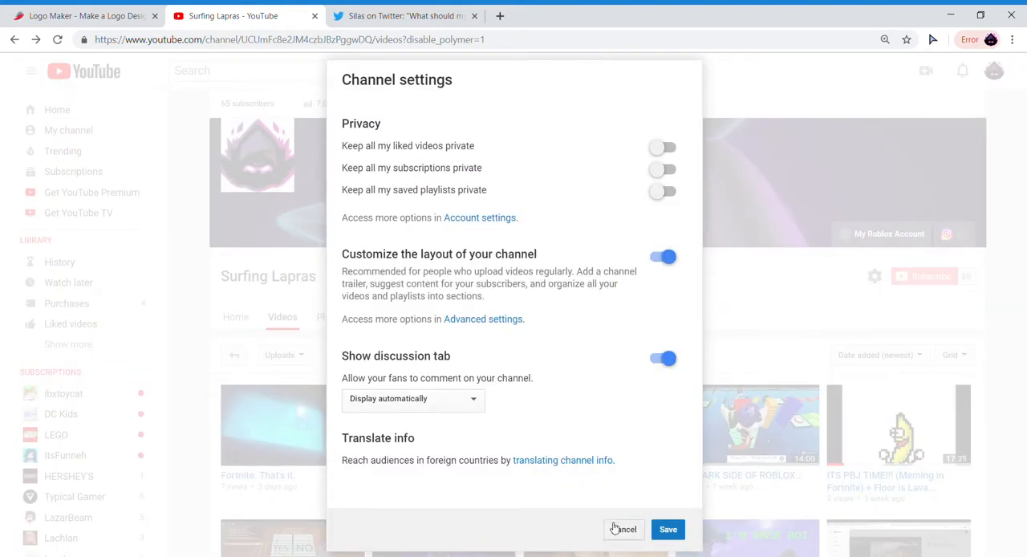
left_click(624, 528)
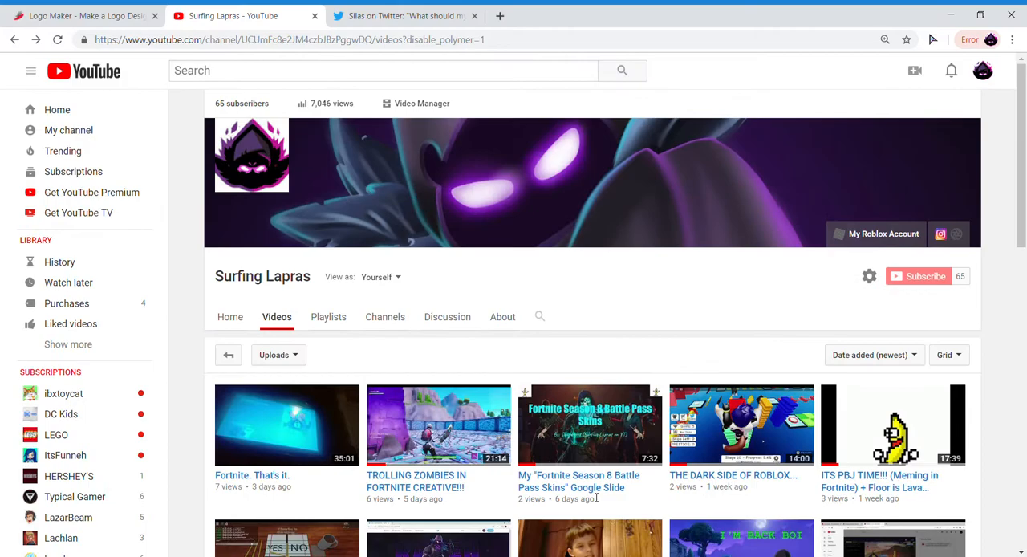
scroll("down", 3)
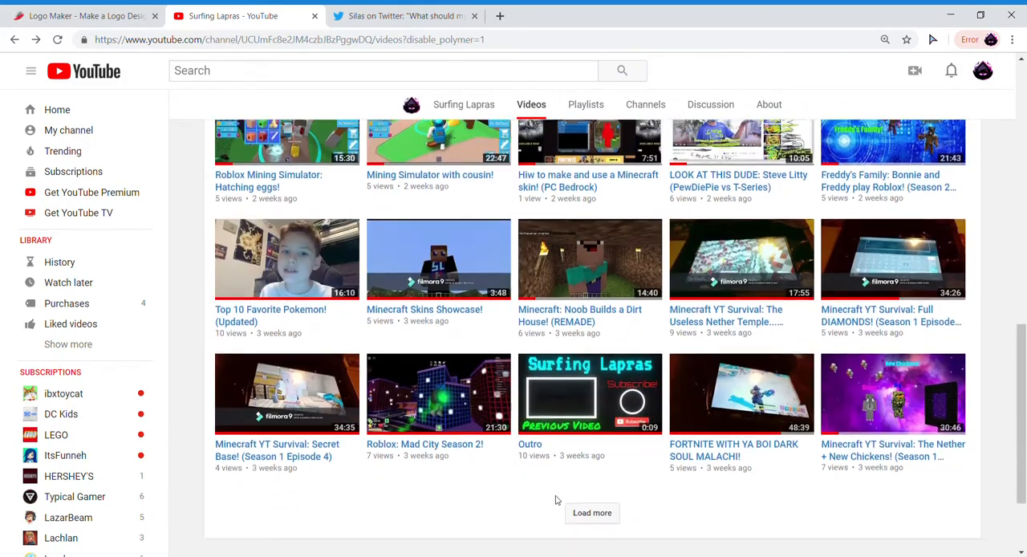
left_click(591, 511)
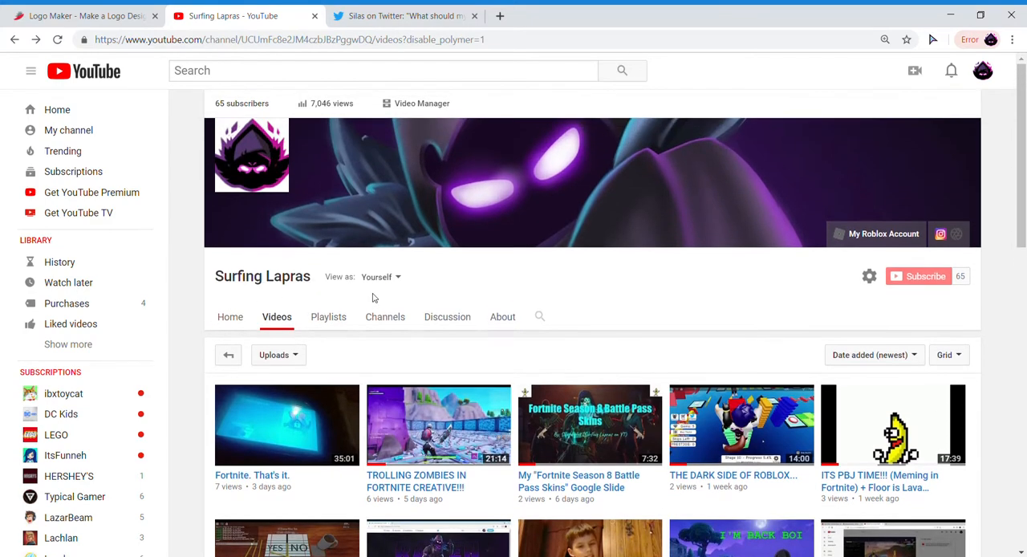
left_click(377, 277)
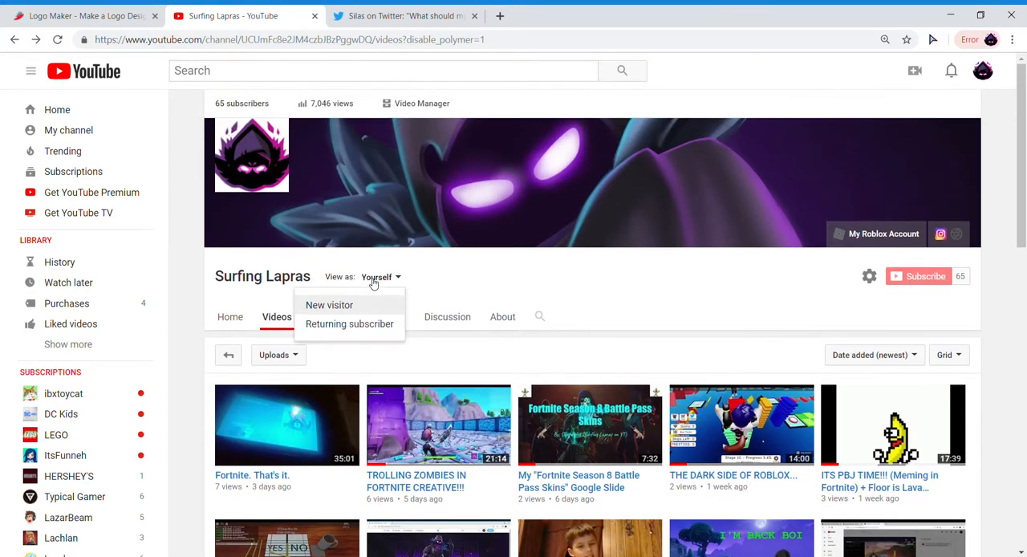
left_click(276, 317)
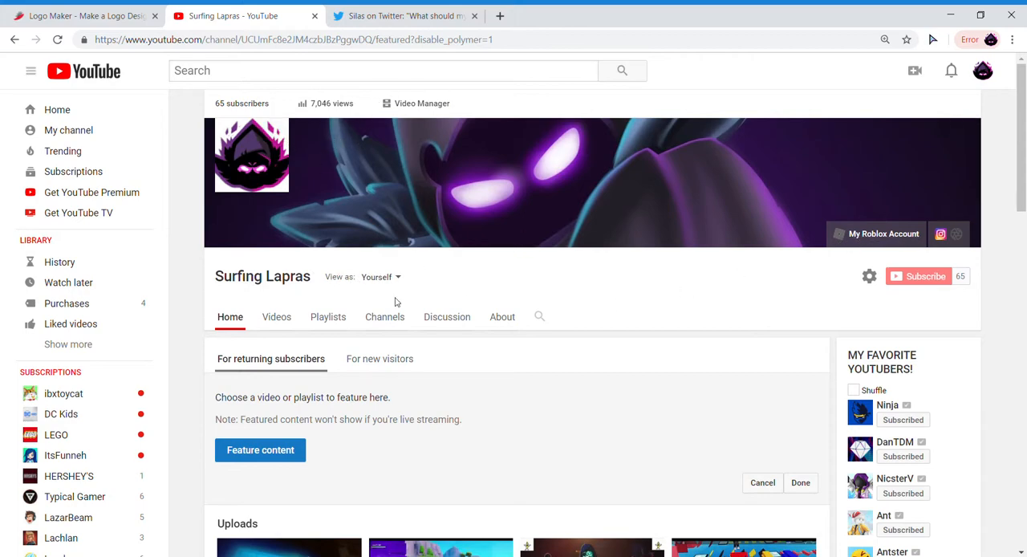
scroll("down", 3)
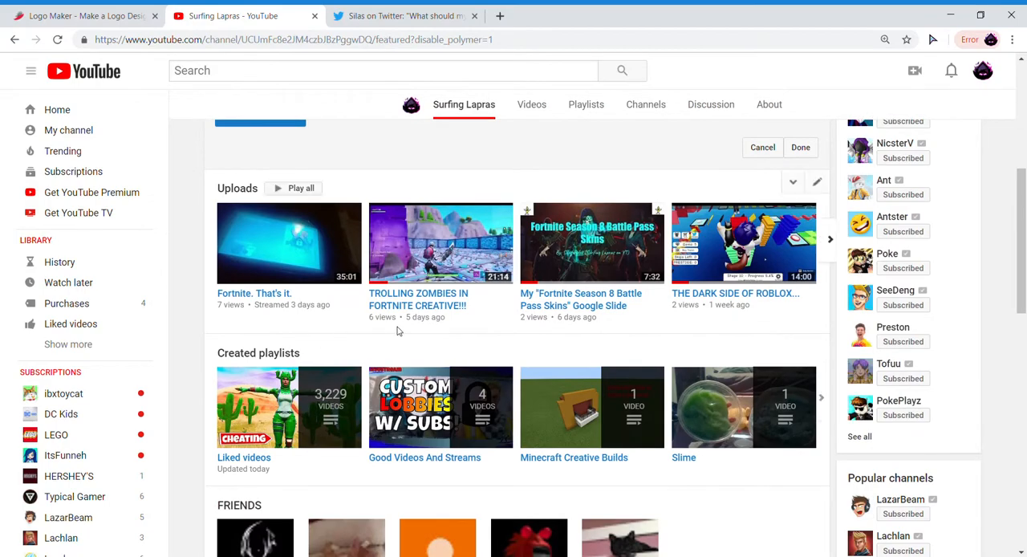
scroll("down", 3)
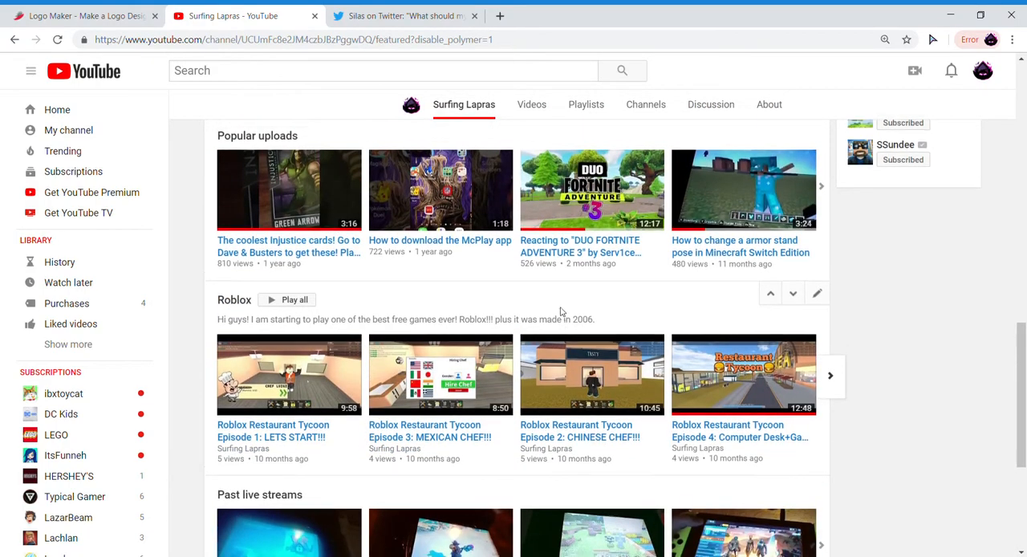
scroll("down", 3)
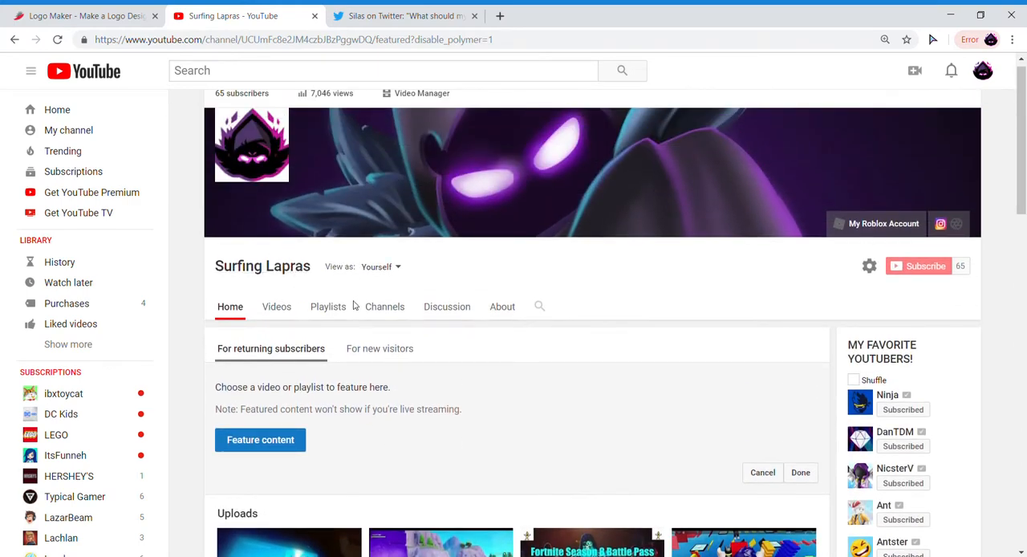
mouse_move(614, 285)
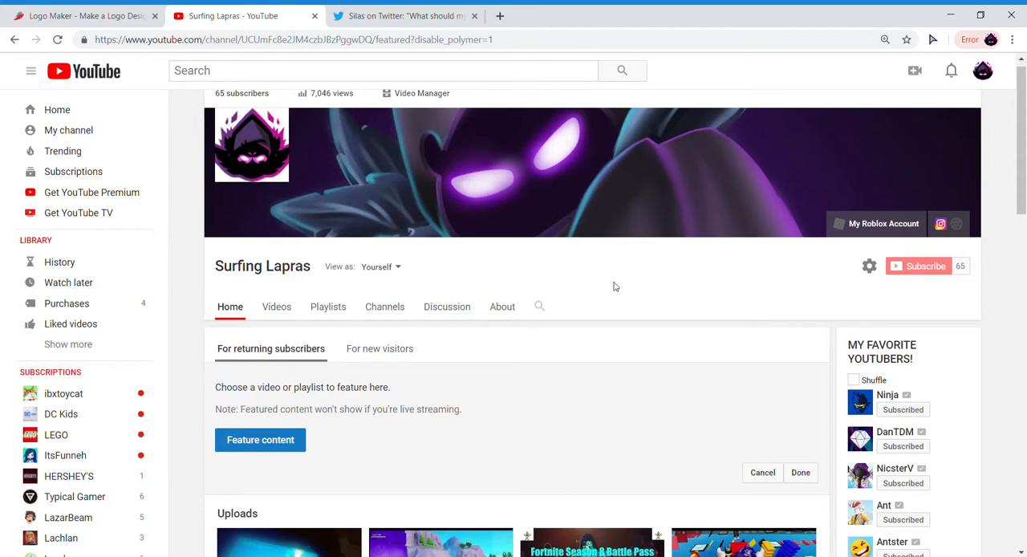
left_click(260, 439)
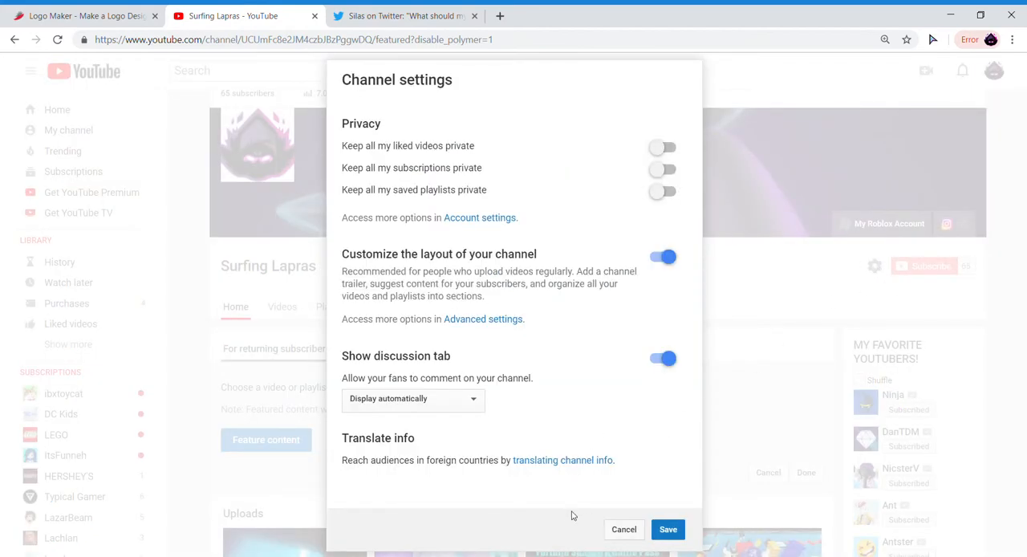
mouse_move(623, 549)
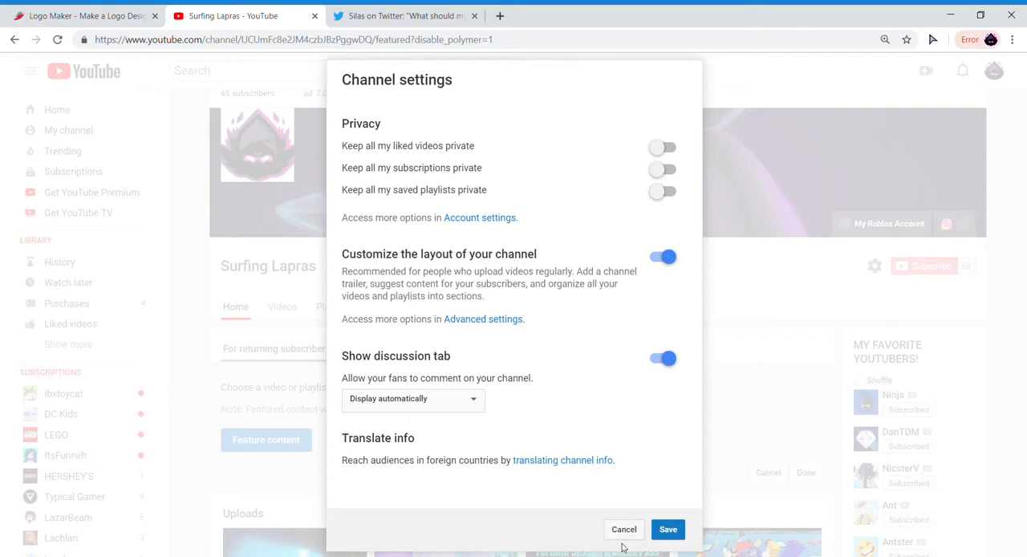
left_click(479, 217)
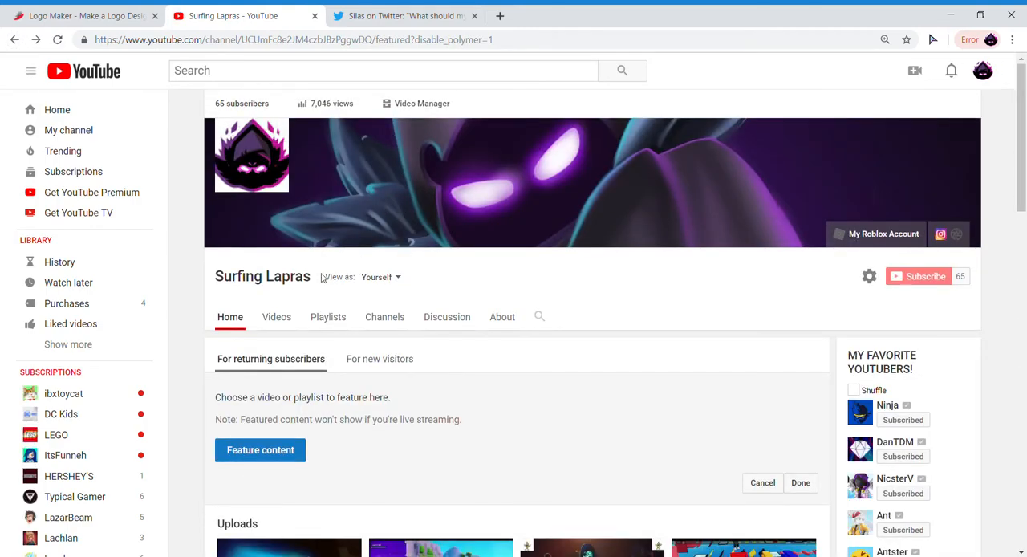
mouse_move(110, 214)
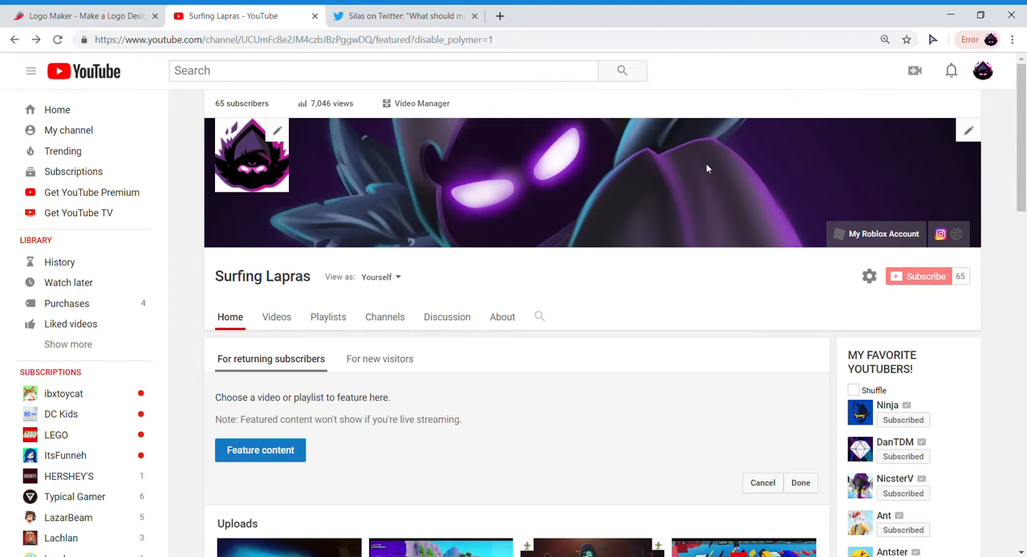
mouse_move(121, 191)
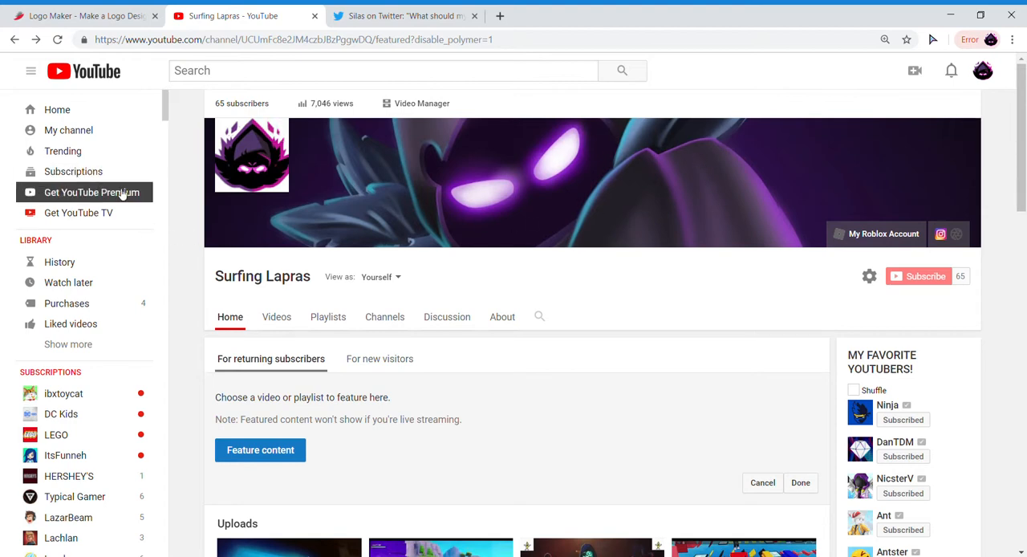
left_click(983, 70)
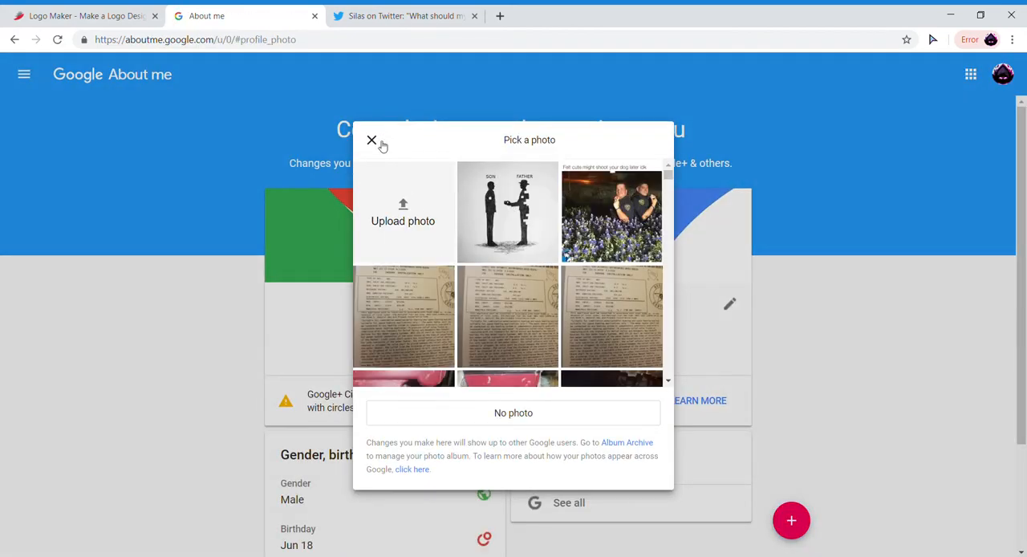
- Close the photo picker and edit the name Surfing Lapras in About me
left_click(372, 141)
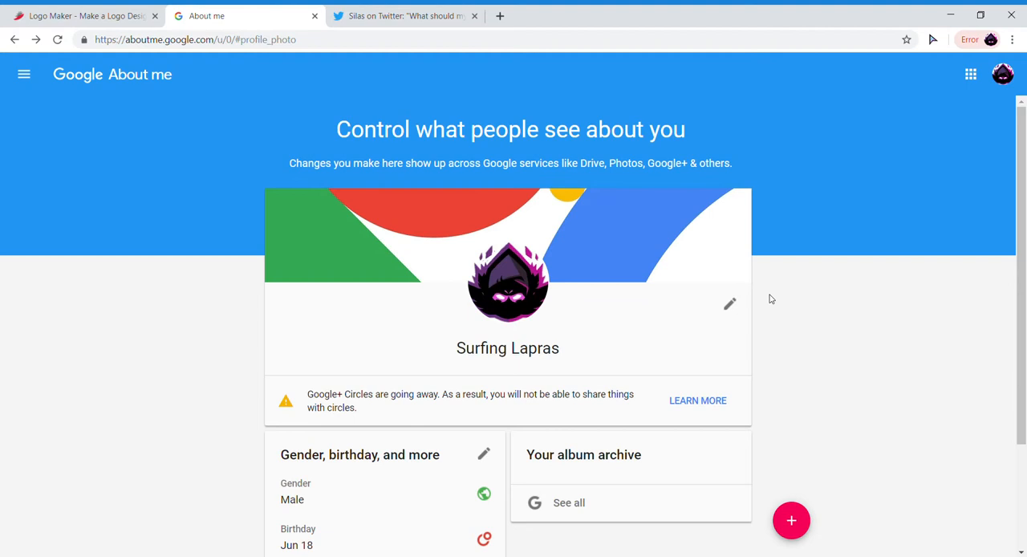
left_click(729, 303)
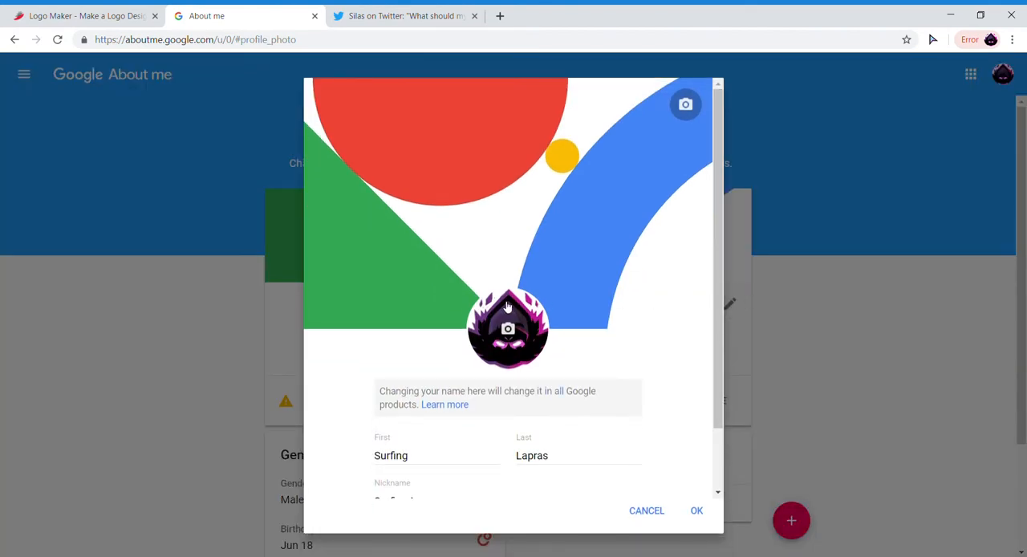
- Change the nickname to 'SilasGamer ツ' and the first name to 'Silas'
scroll("down", 3)
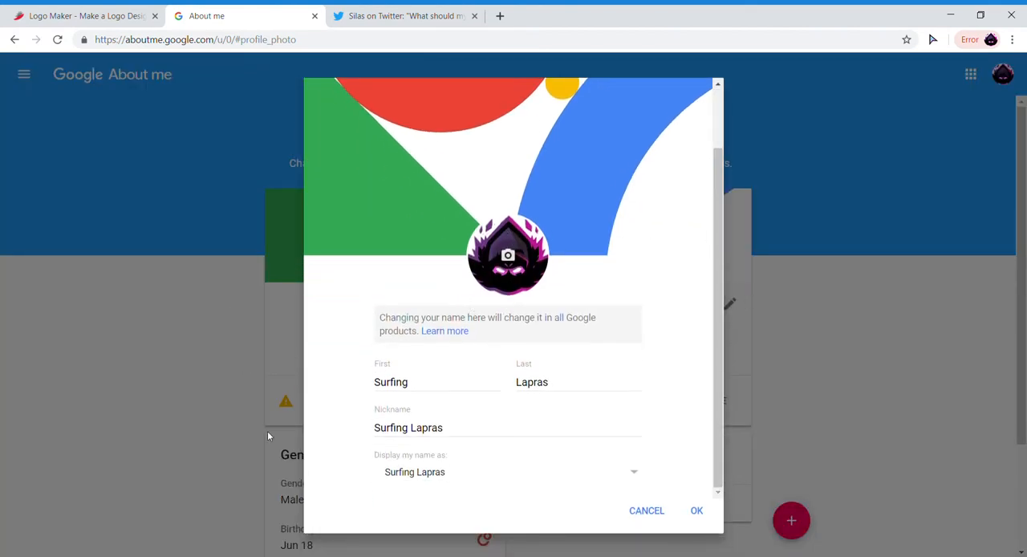
mouse_move(441, 440)
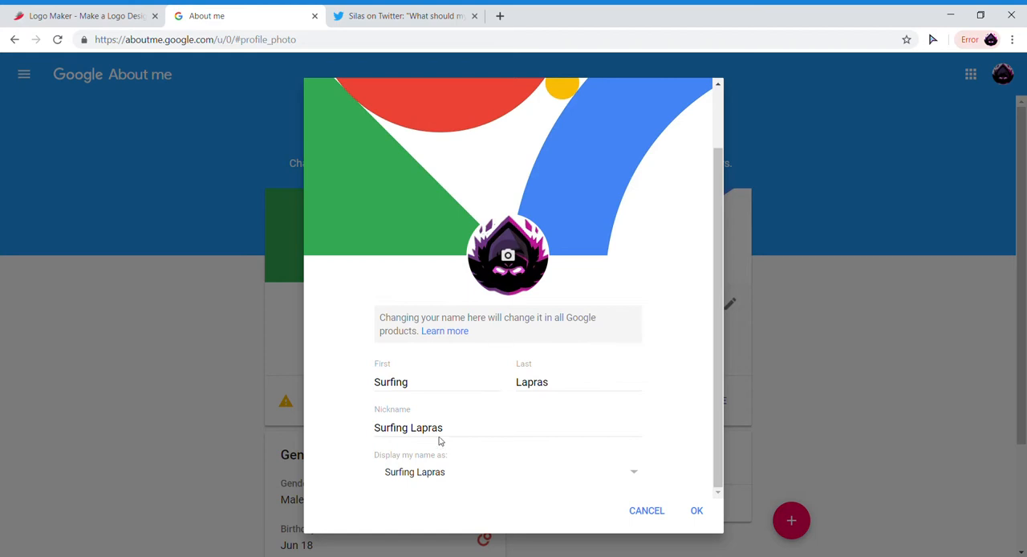
left_click(434, 382)
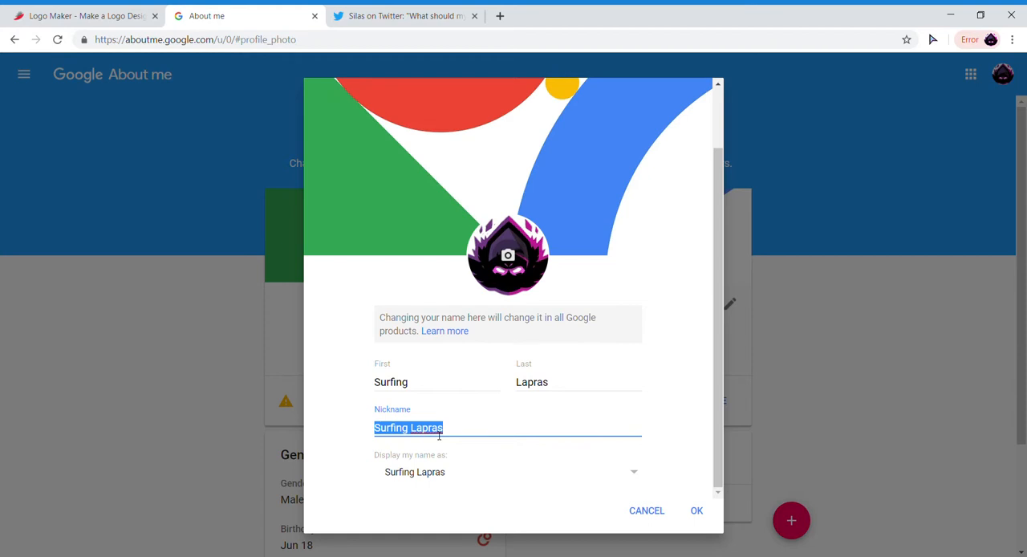
type("S")
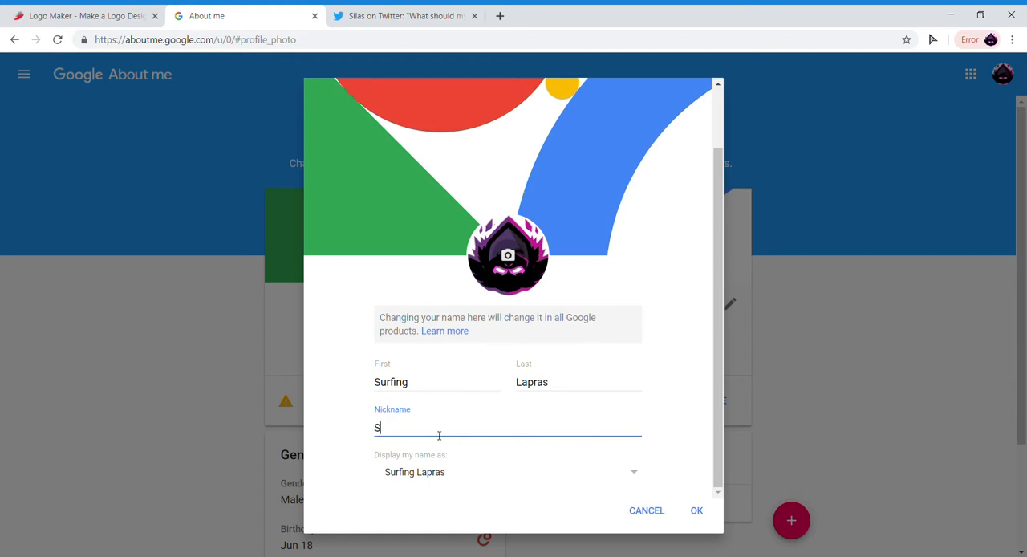
key("Backspace")
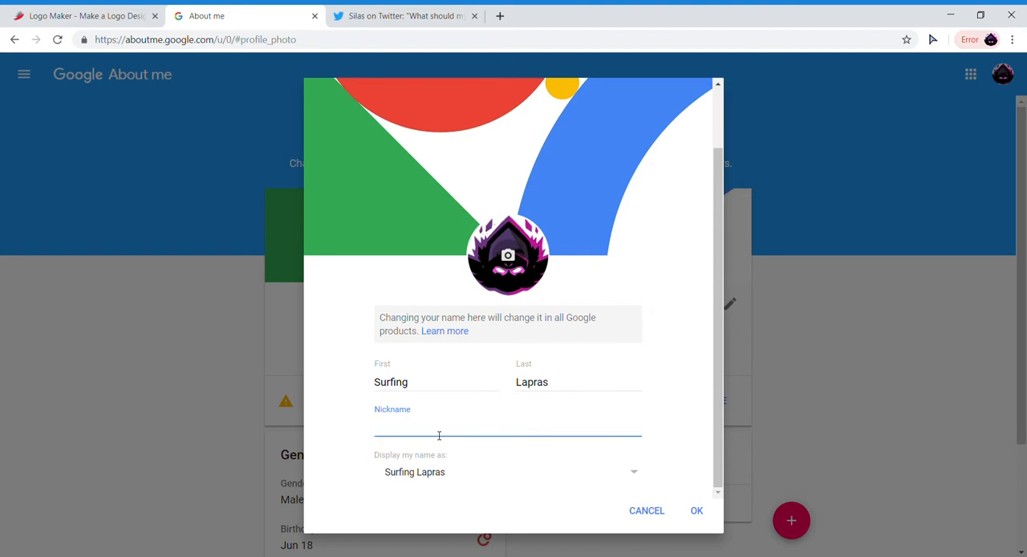
type("SilasGamerツ")
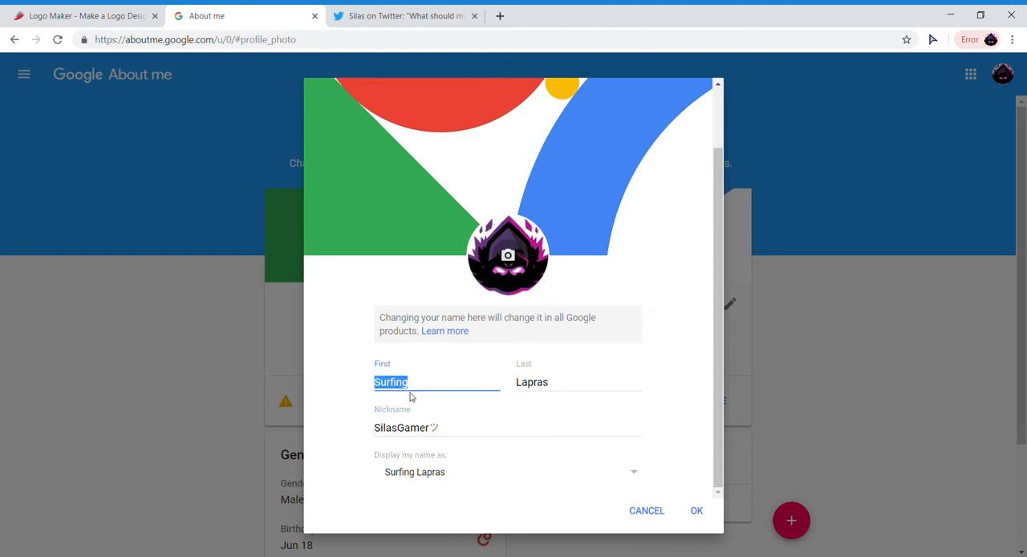
type("Sil")
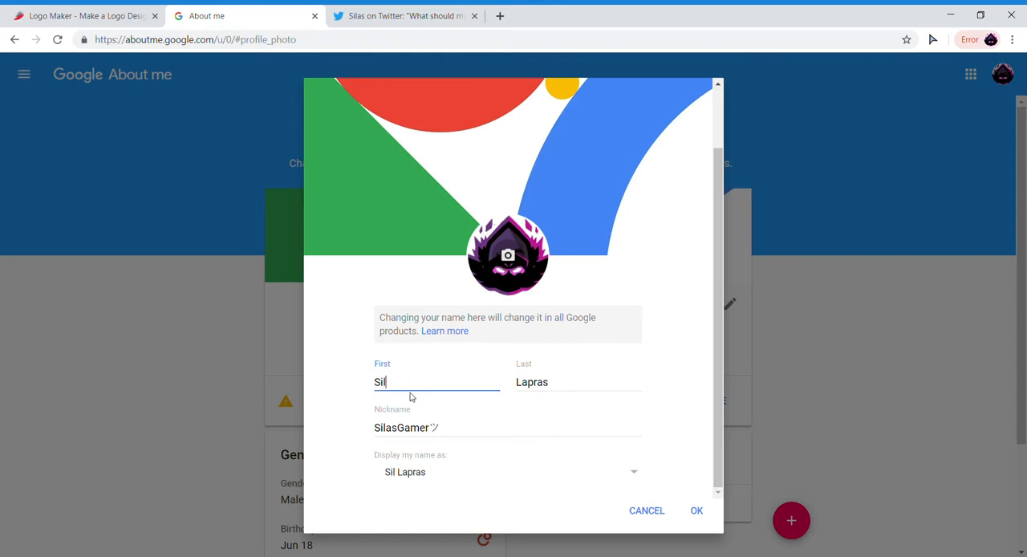
type("as")
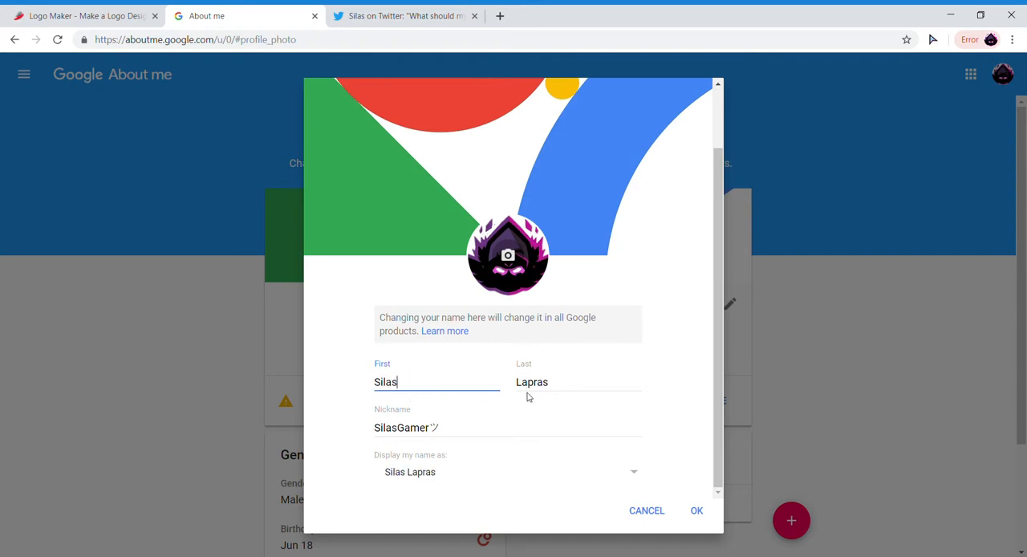
mouse_move(522, 407)
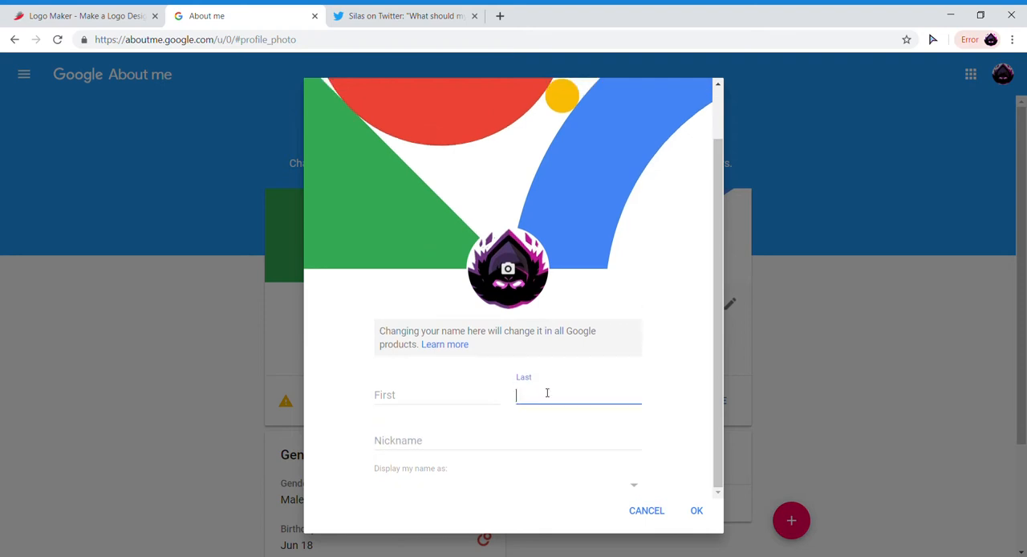
- Save the profile name as first name 'SilasGamer ツ', with last name and nickname empty
left_click(436, 394)
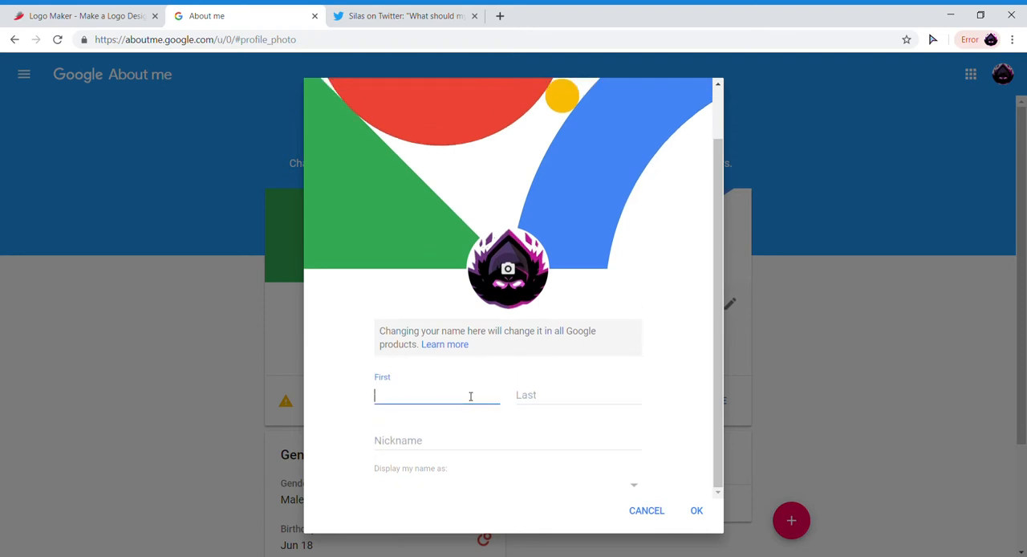
type("Si")
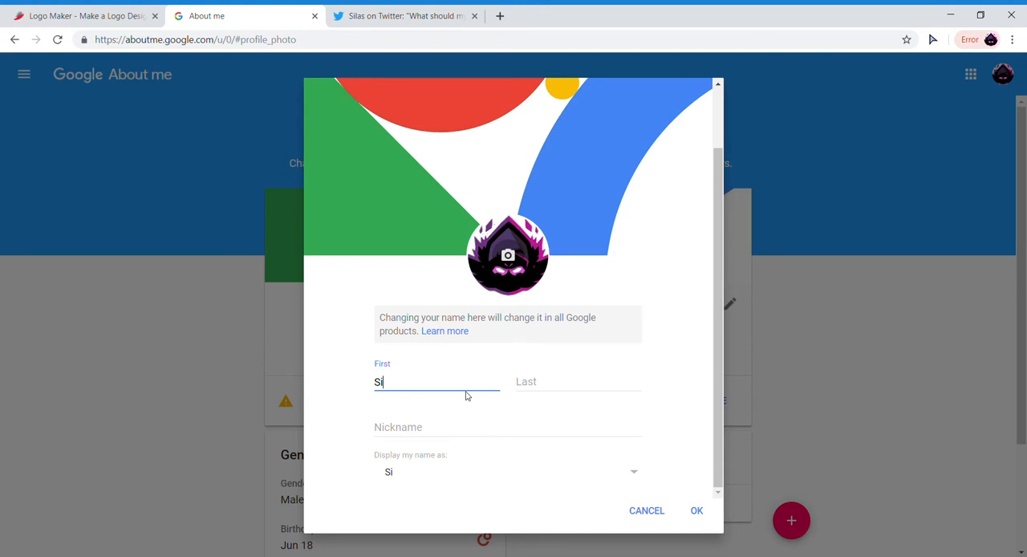
type("las")
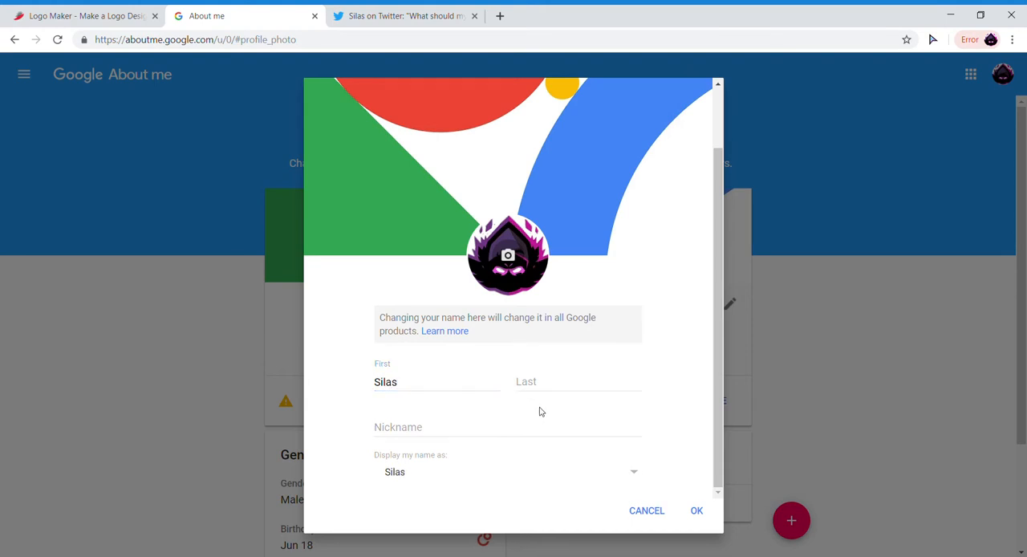
type("Ga")
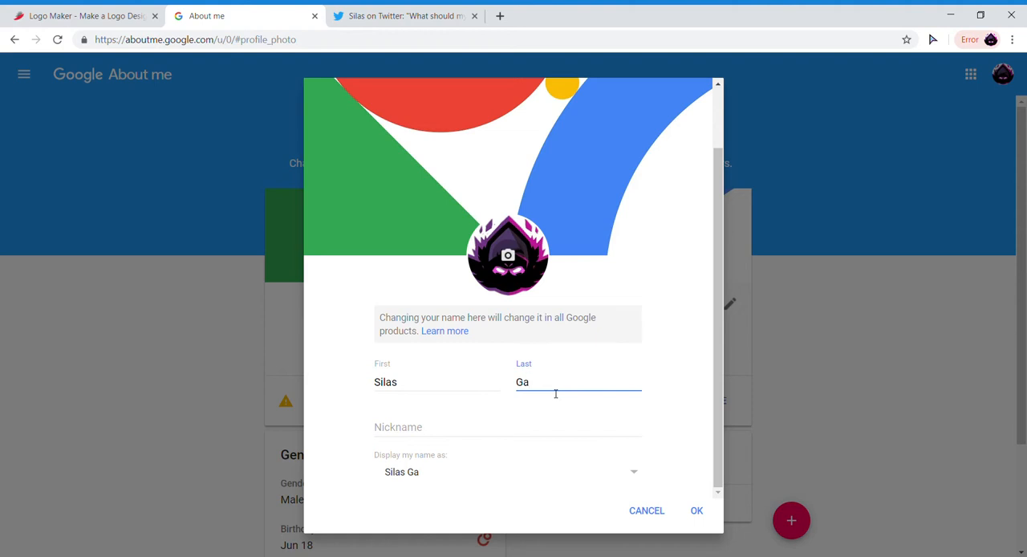
key("Backspace")
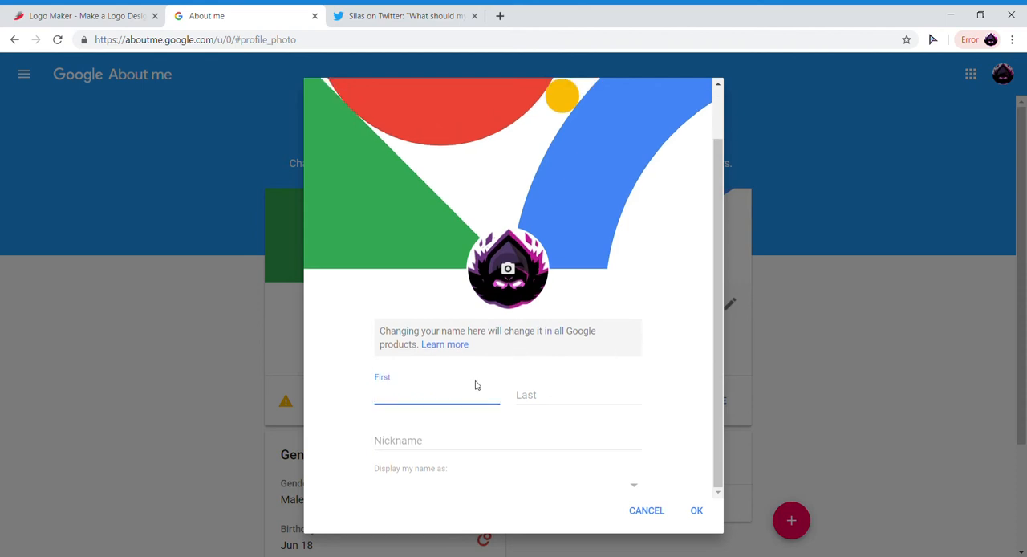
type("SilasGamerツ")
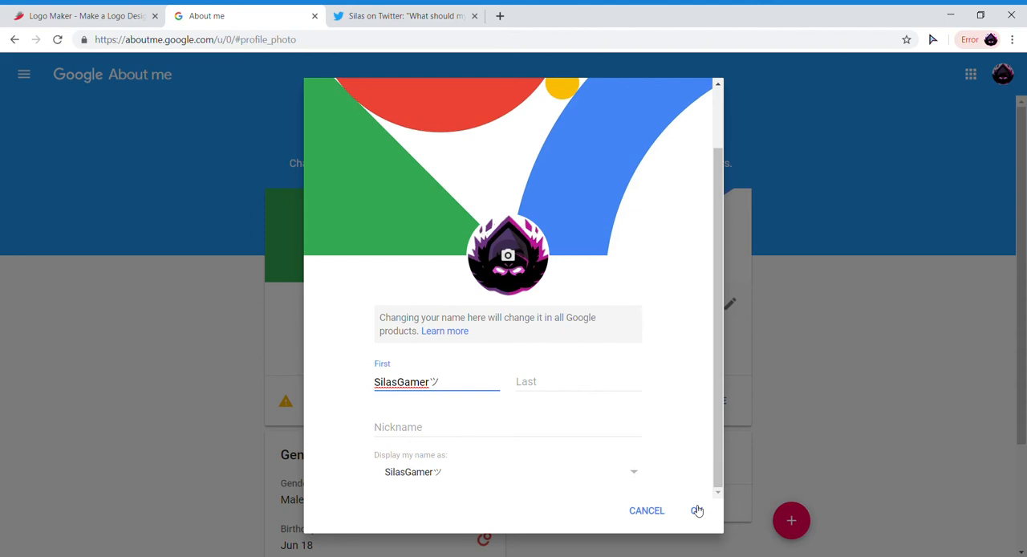
left_click(698, 510)
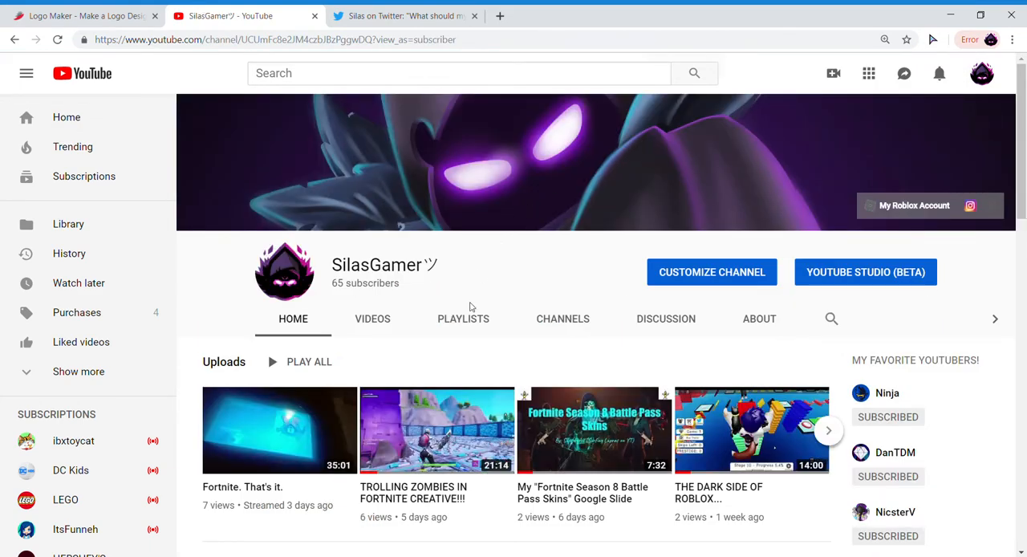
mouse_move(474, 308)
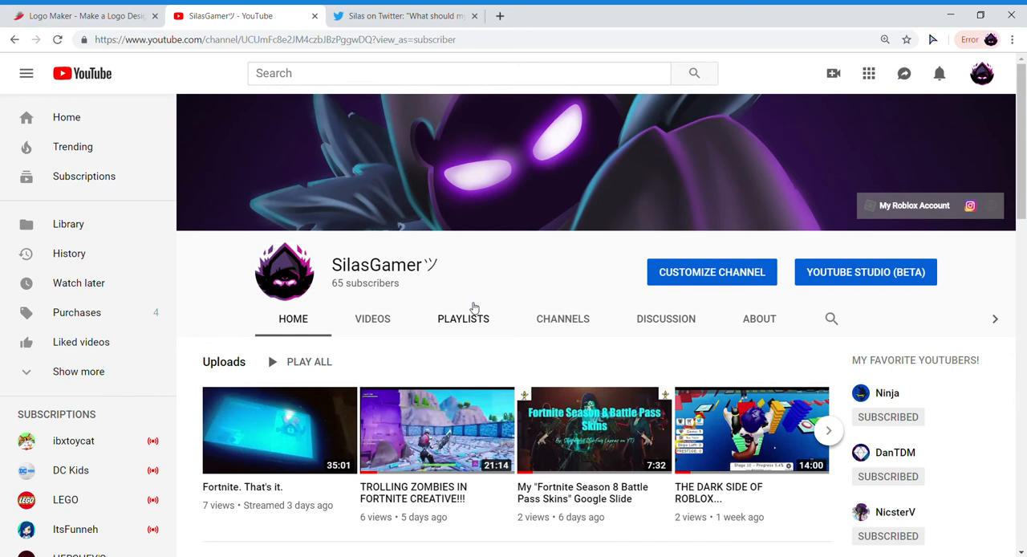
mouse_move(948, 129)
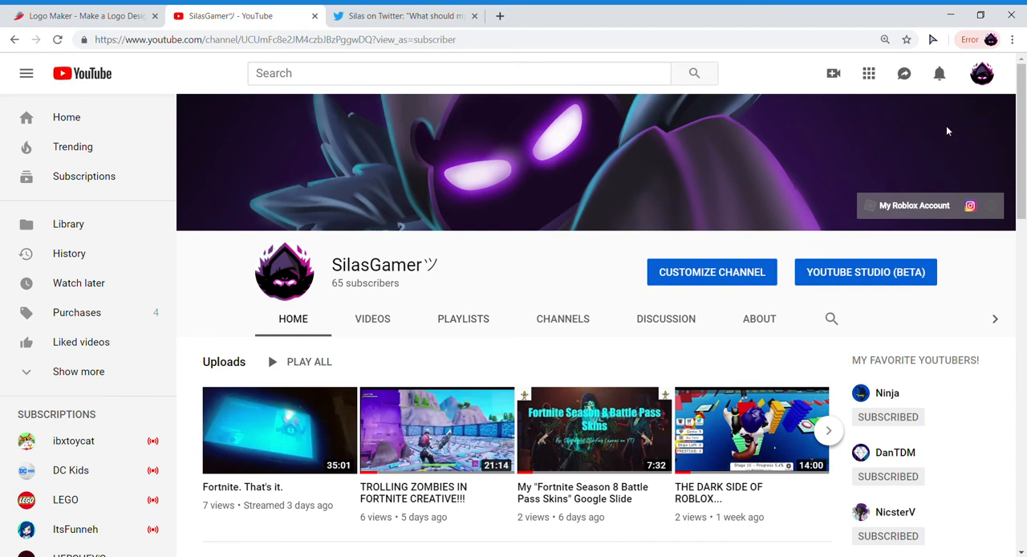